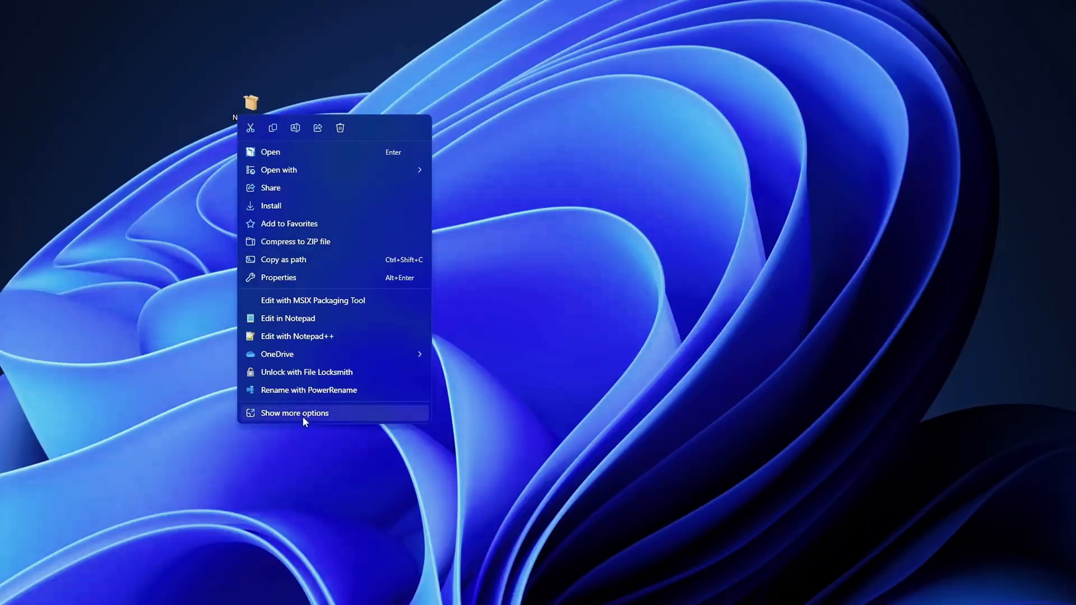
- Open Notes-x64.msix as an archive in 7-Zip via Show more options
{"action": "left_click", "coordinate": [295, 413]}
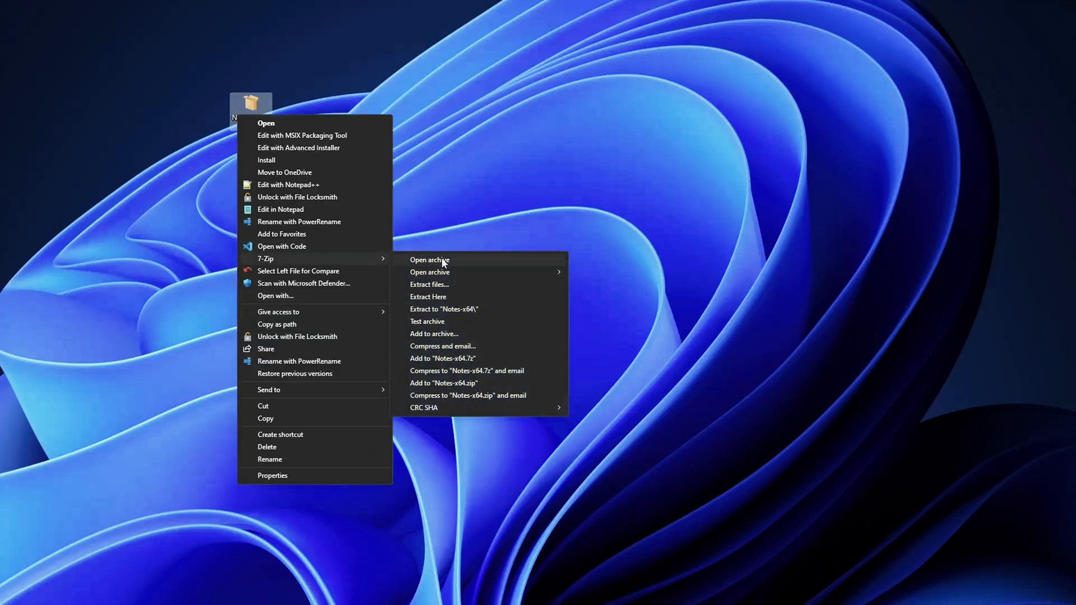
{"action": "left_click", "coordinate": [430, 259]}
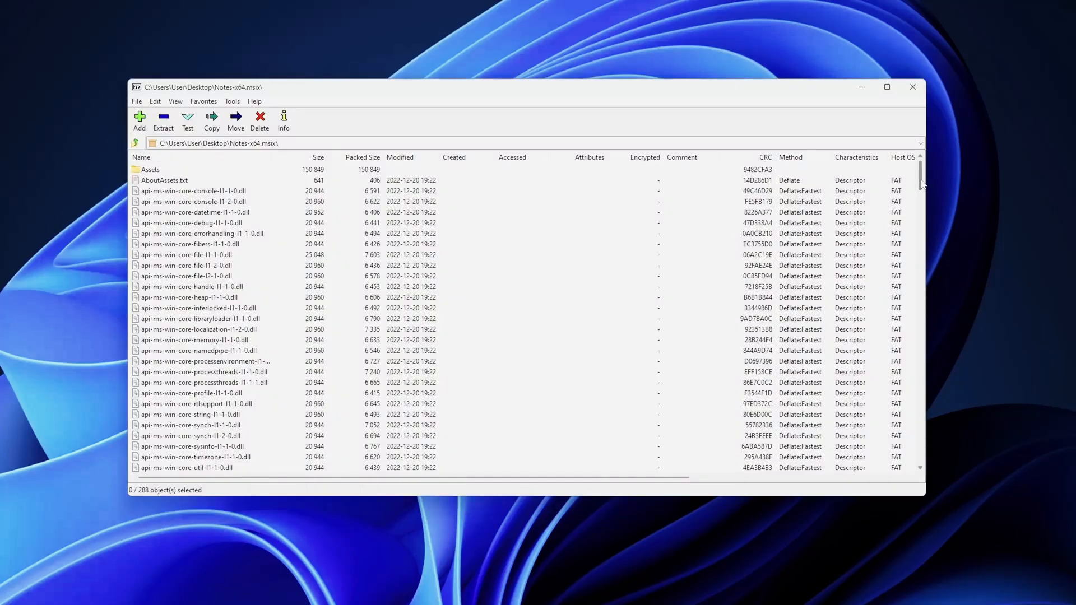
{"action": "scroll", "scroll_direction": "up", "scroll_amount": 3}
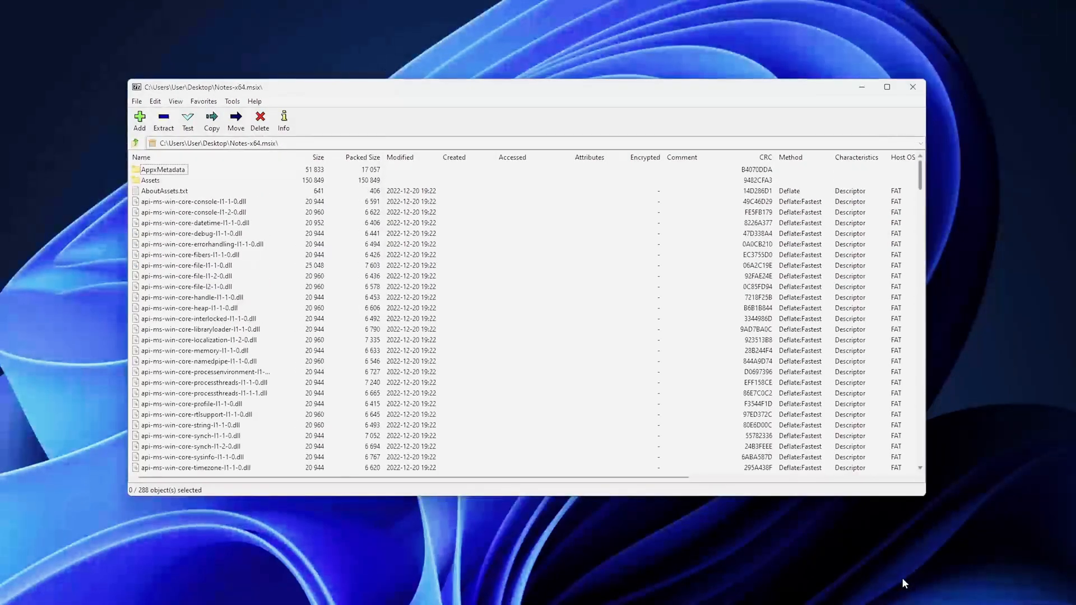
- Browse the AppxMetadata and Assets folders, then return to the package root
{"action": "left_click", "coordinate": [163, 169]}
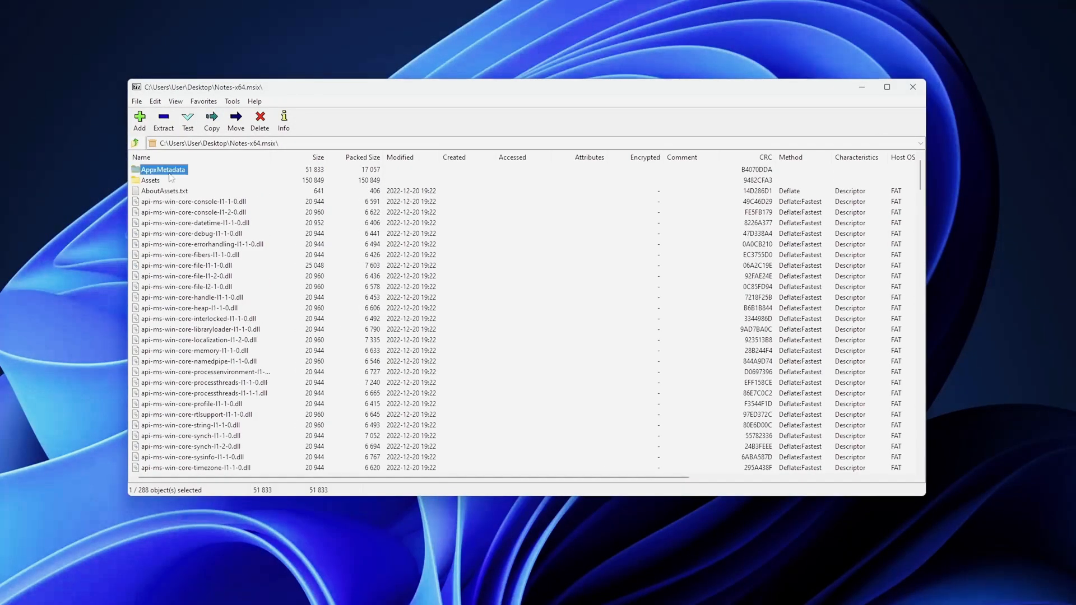
{"action": "double_click", "coordinate": [161, 169]}
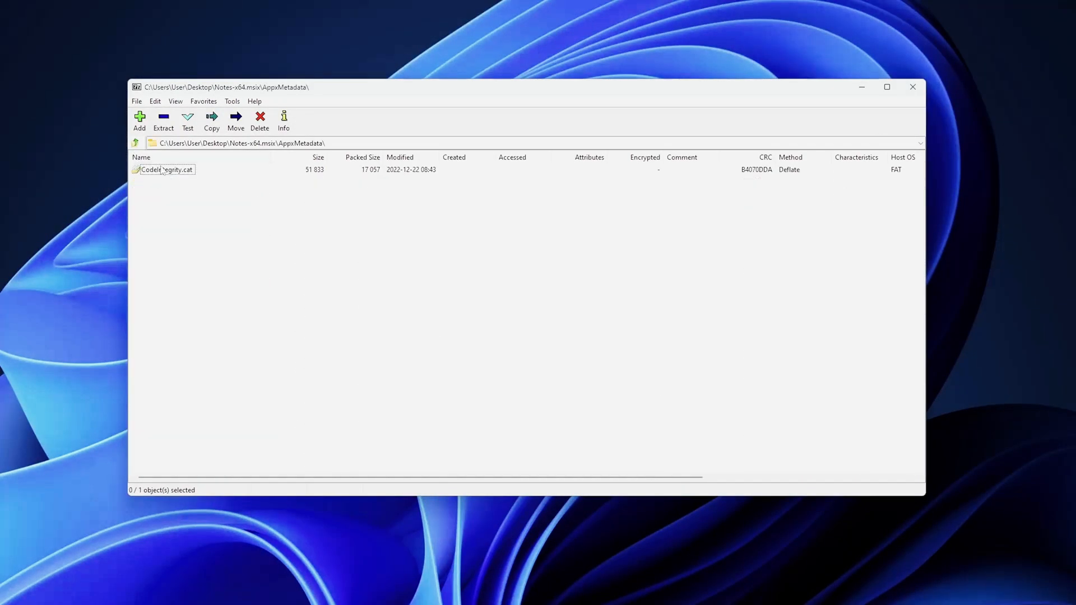
{"action": "left_click", "coordinate": [135, 142]}
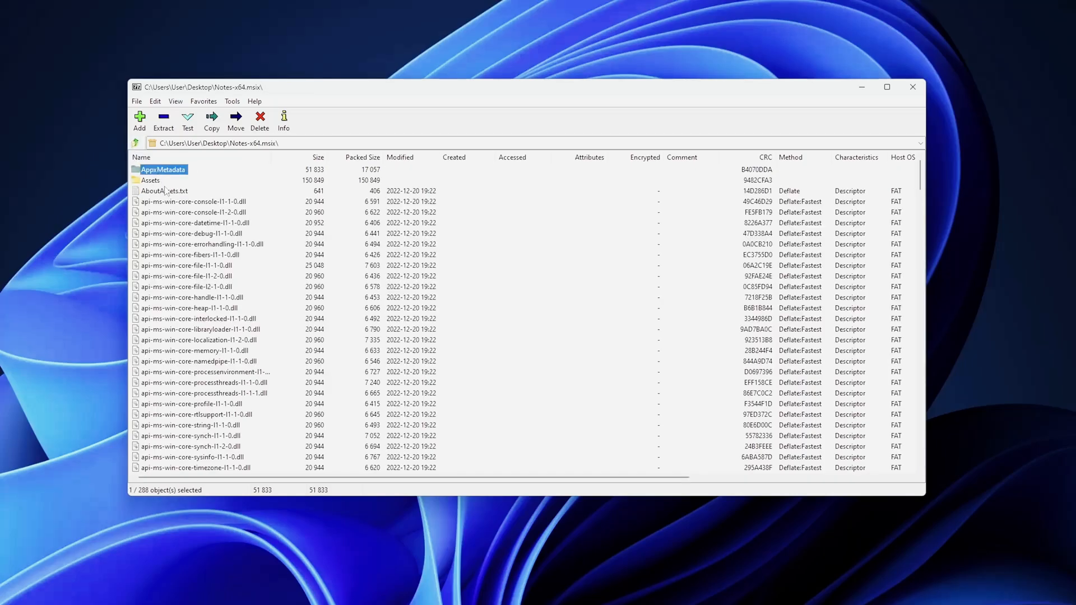
{"action": "double_click", "coordinate": [149, 179]}
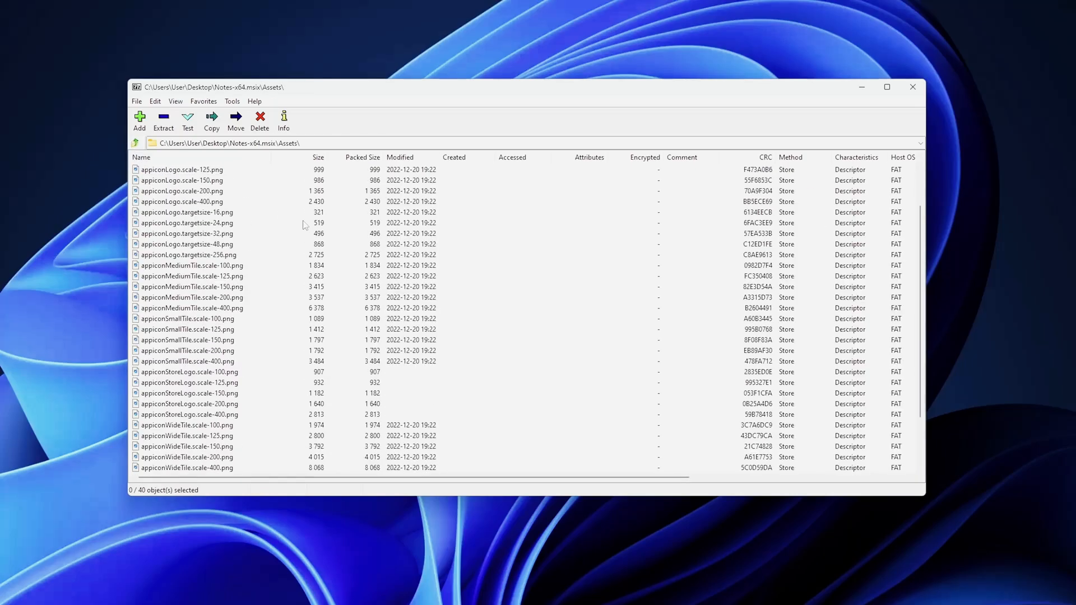
{"action": "scroll", "scroll_direction": "down", "scroll_amount": 3}
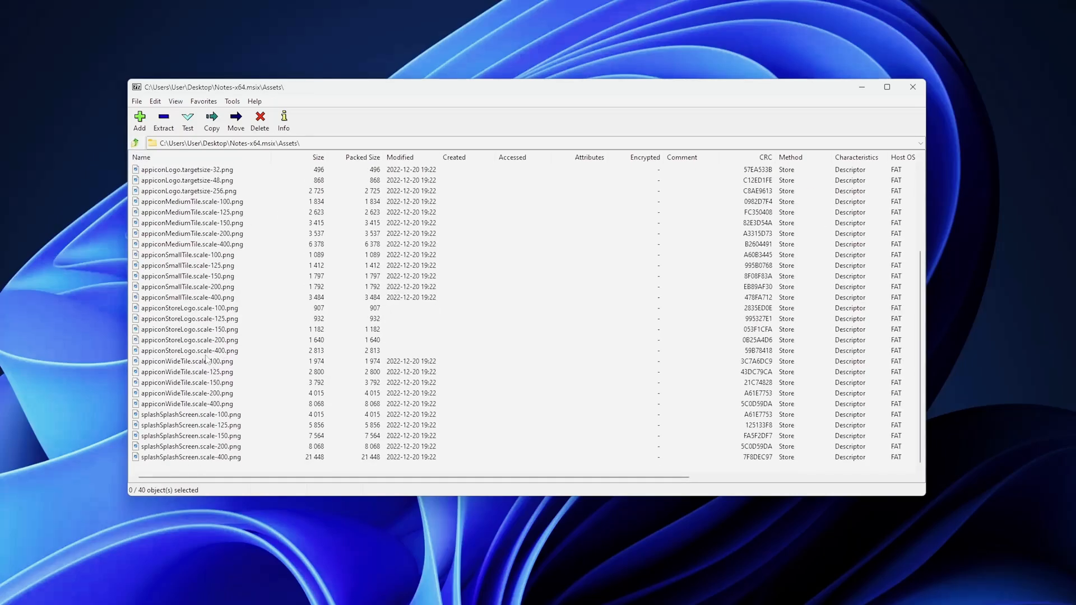
{"action": "mouse_move", "coordinate": [233, 397]}
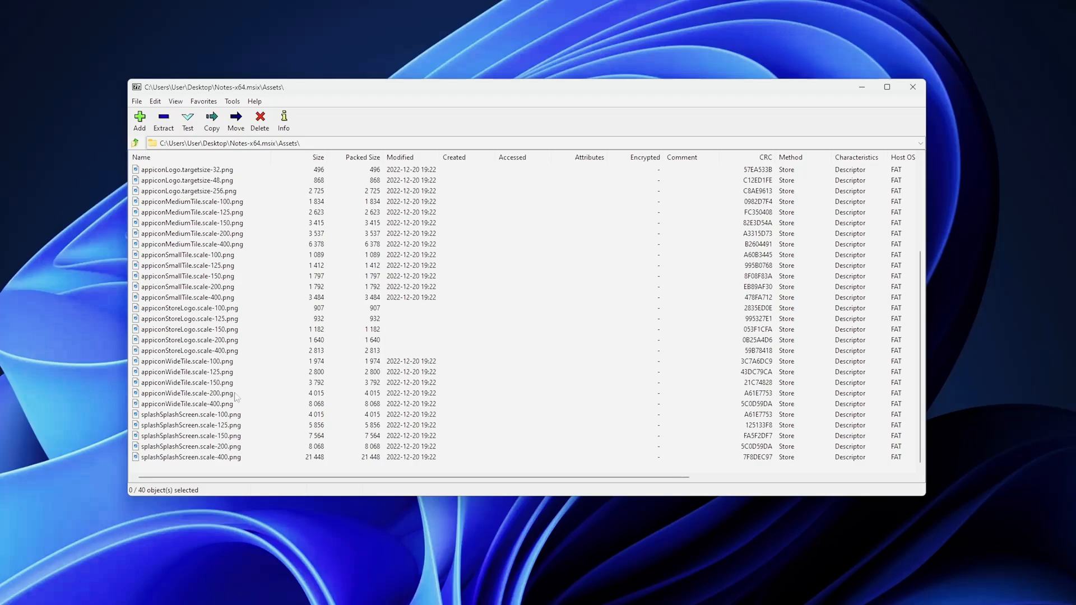
{"action": "scroll", "scroll_direction": "up", "scroll_amount": 3}
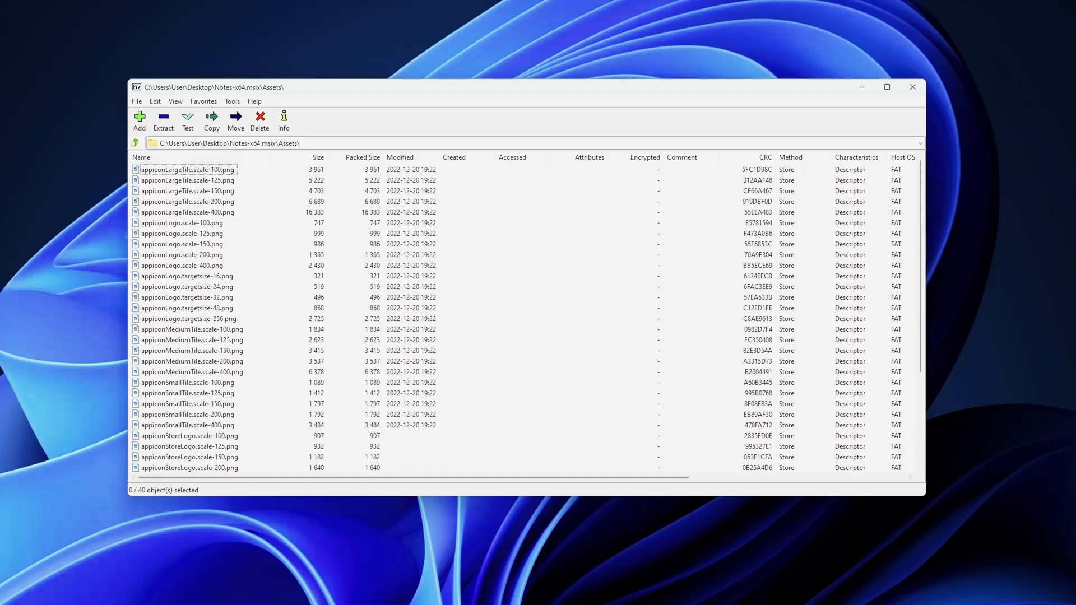
{"action": "key", "text": "Super"}
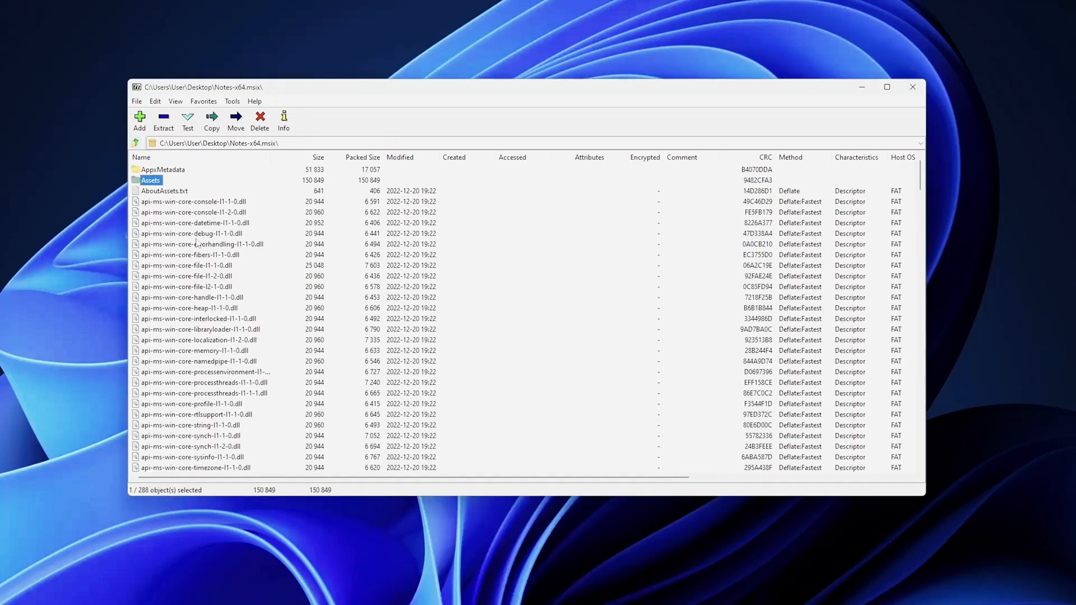
- Select AppxBlockMap.xml, AppxSignature.p7x and AppxManifest.xml at the package root
{"action": "scroll", "scroll_direction": "down", "scroll_amount": 3}
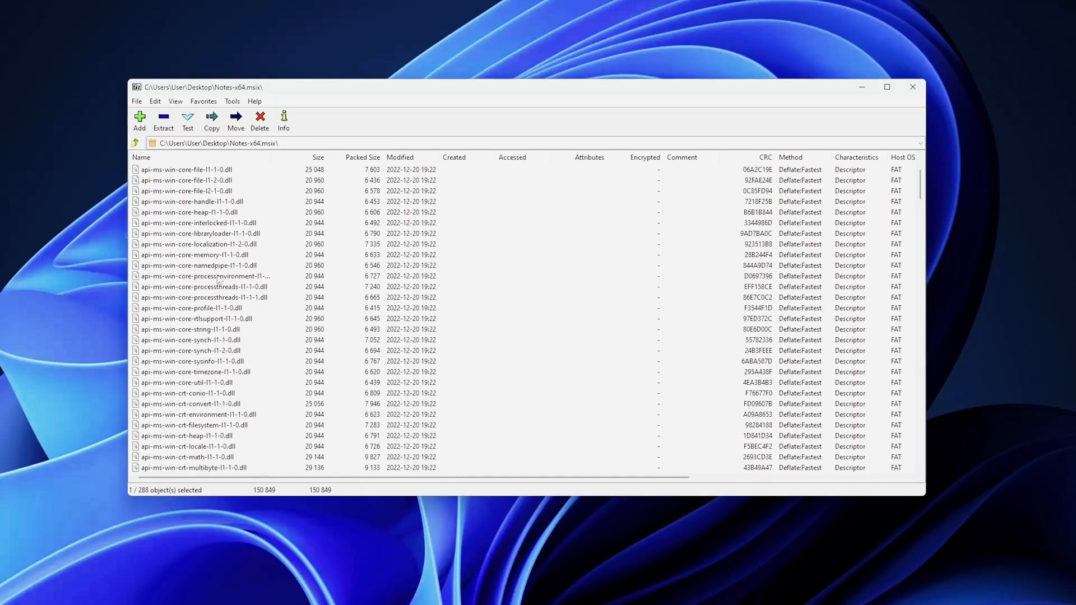
{"action": "scroll", "scroll_direction": "down", "scroll_amount": 3}
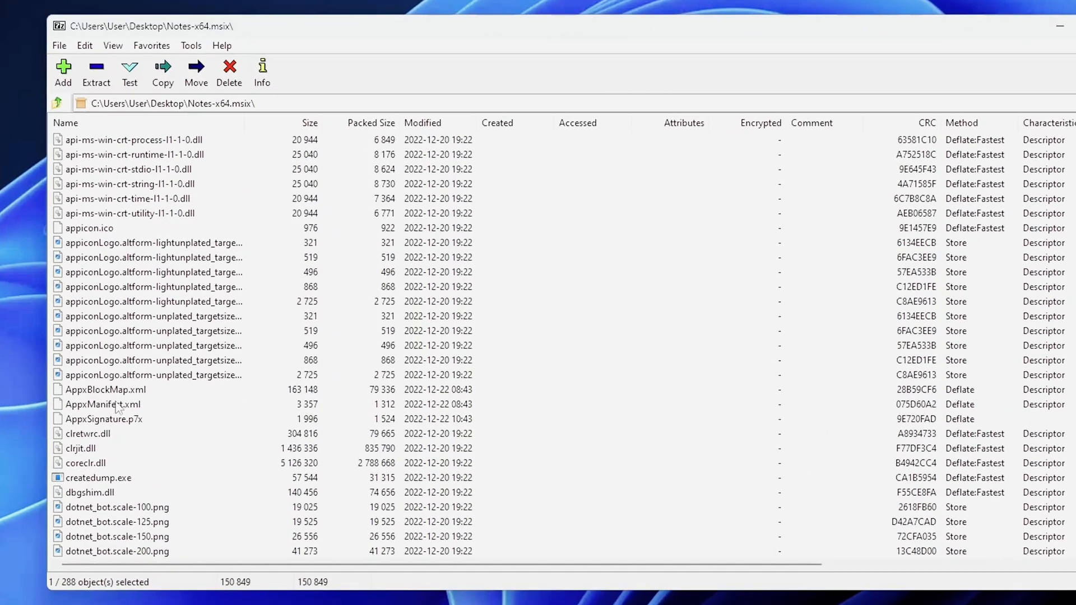
{"action": "left_click", "coordinate": [106, 390]}
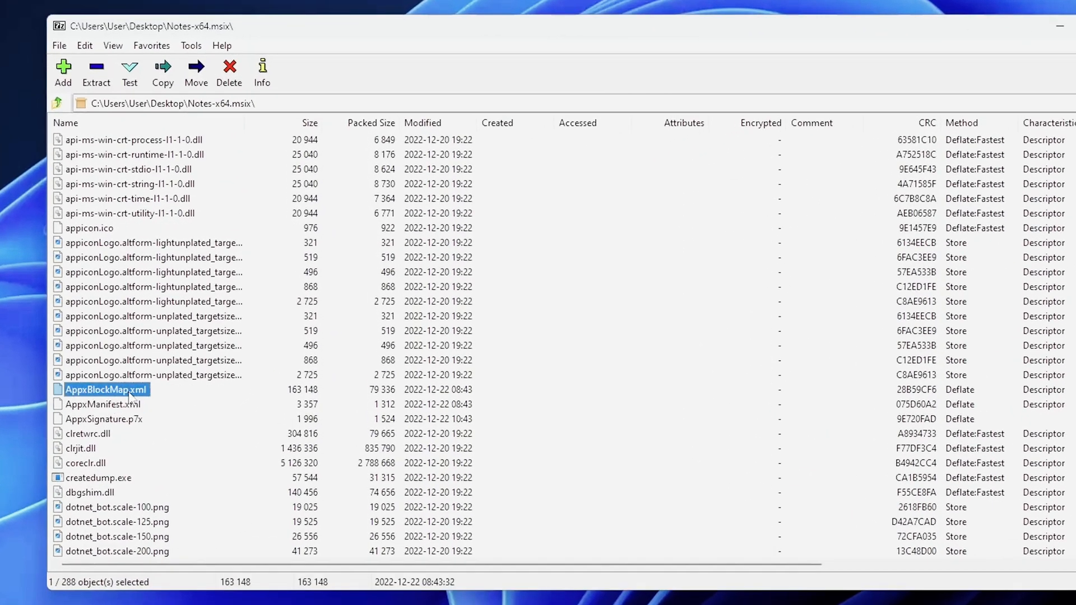
{"action": "left_click", "coordinate": [104, 418]}
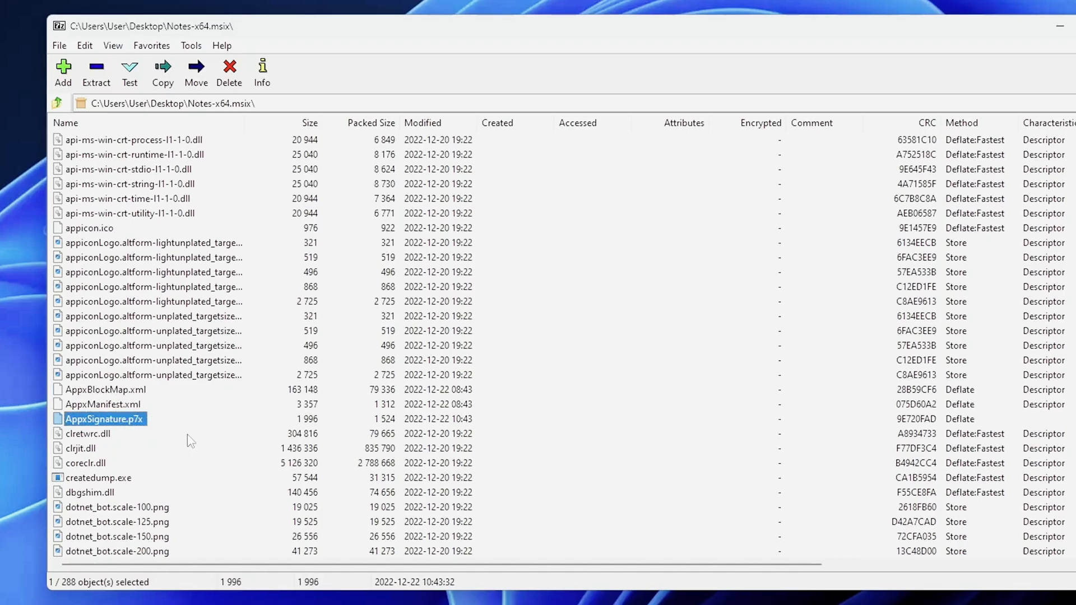
{"action": "left_click", "coordinate": [103, 404]}
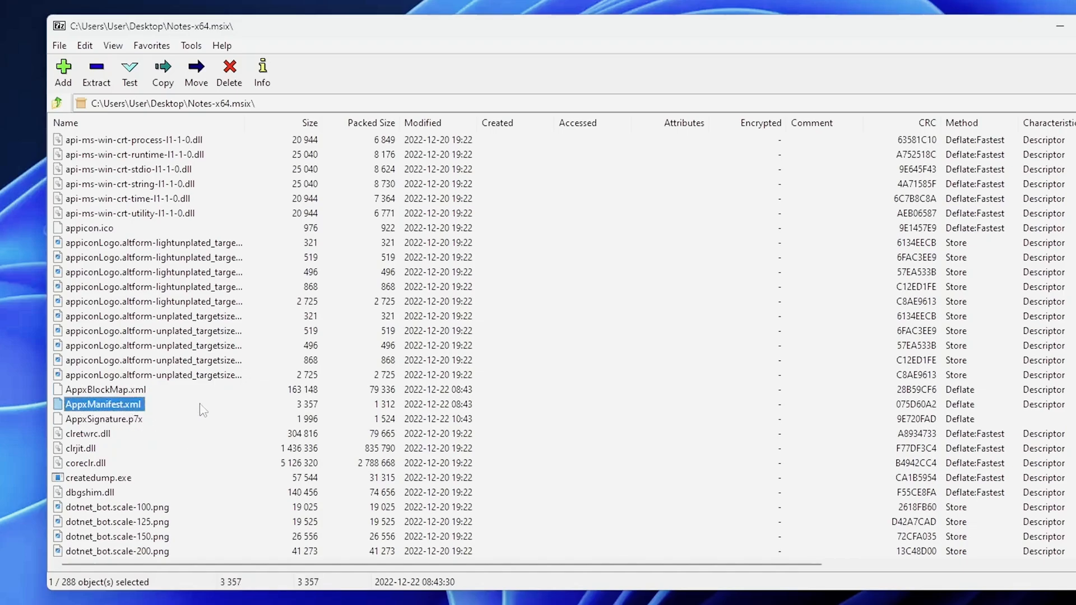
{"action": "mouse_move", "coordinate": [199, 399]}
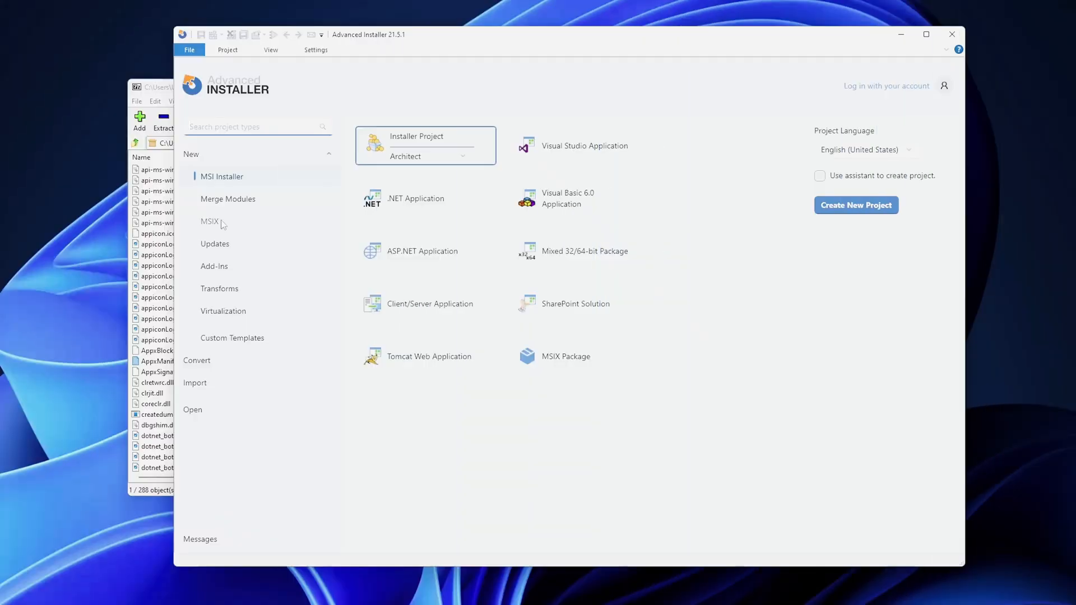
- Create a new MSIX Windows Store Package project and view its Files and Folders
{"action": "left_click", "coordinate": [209, 220]}
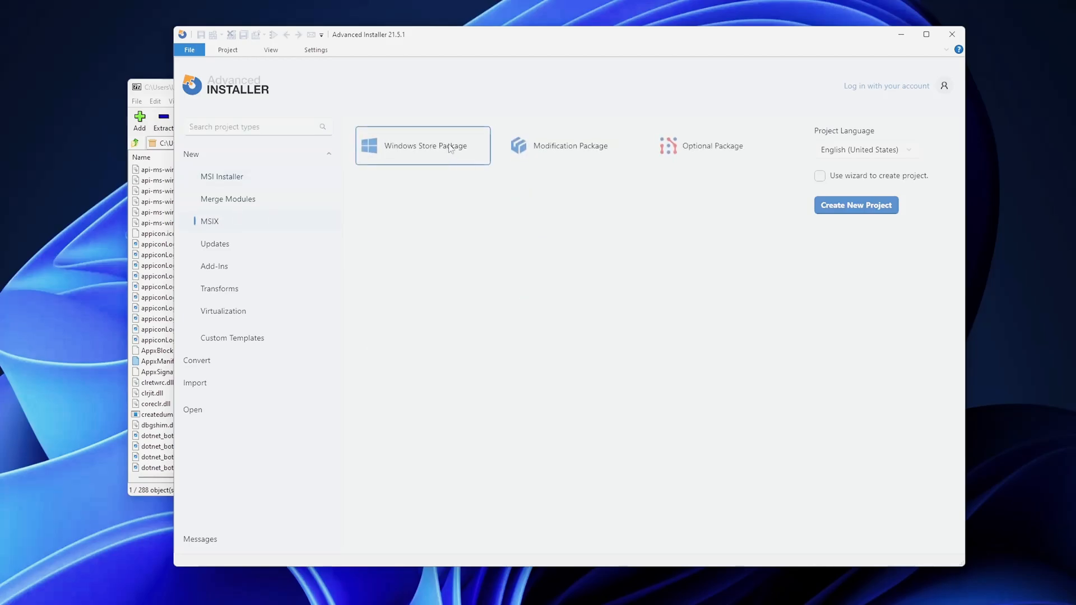
{"action": "left_click", "coordinate": [855, 205]}
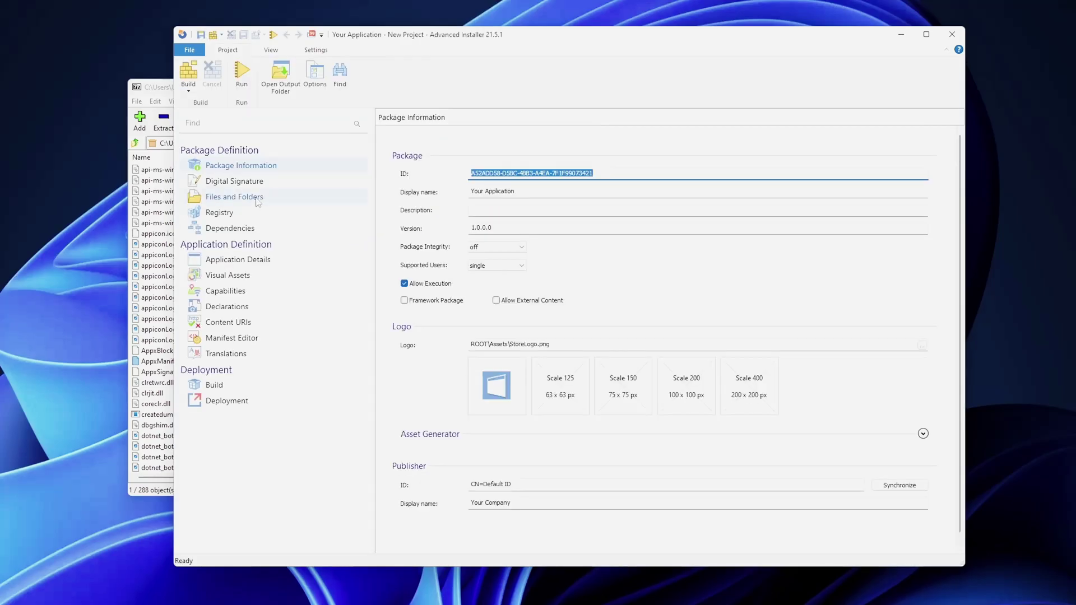
{"action": "left_click", "coordinate": [234, 197]}
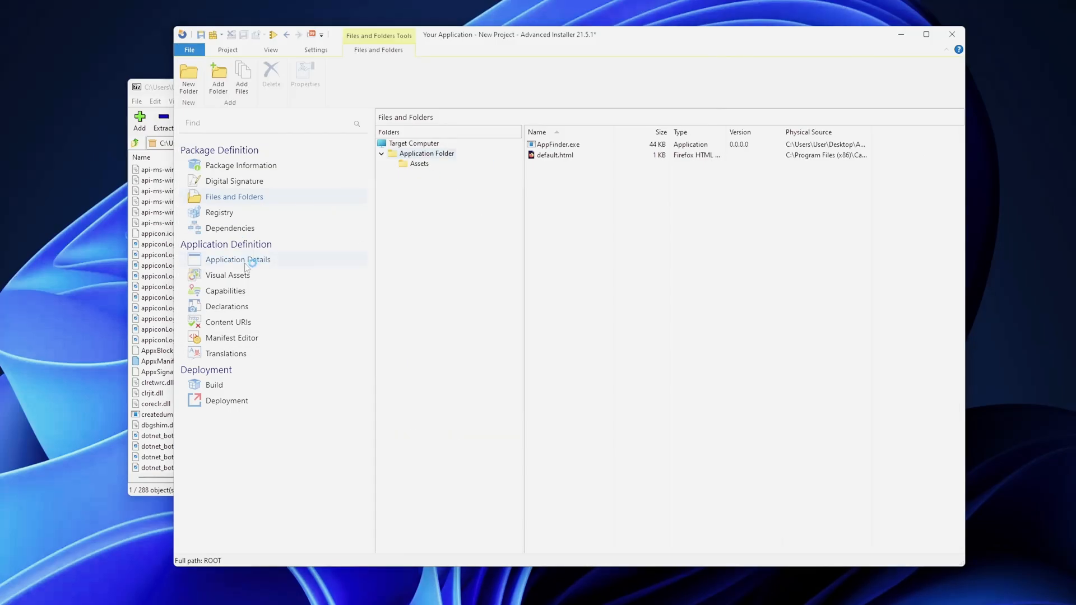
- Set AppFinder.exe as the executable in Application Details and enable the Full Trust capability
{"action": "left_click", "coordinate": [238, 259]}
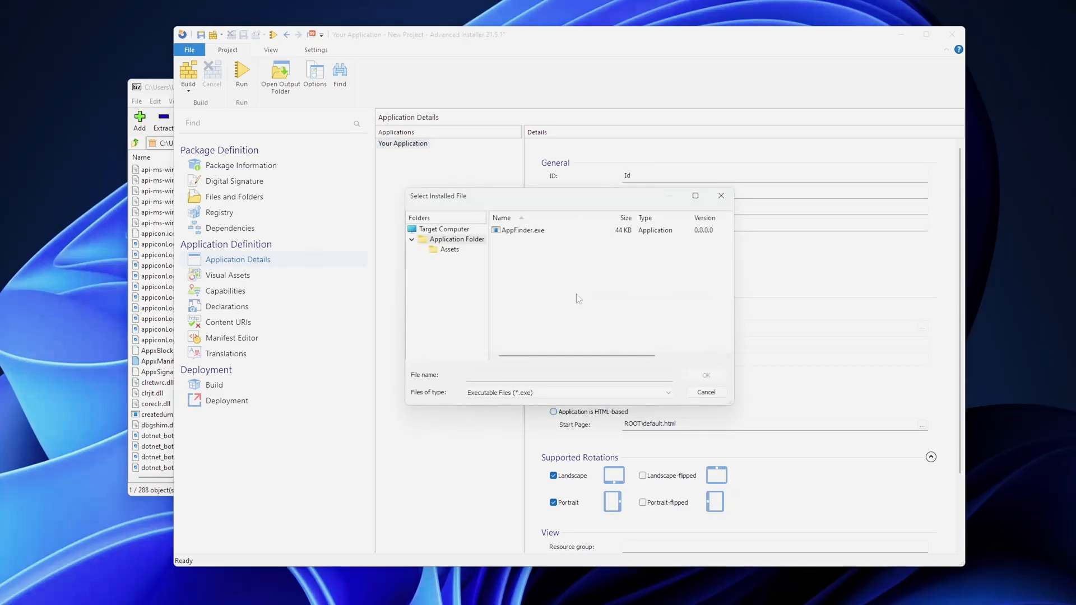
{"action": "double_click", "coordinate": [523, 230]}
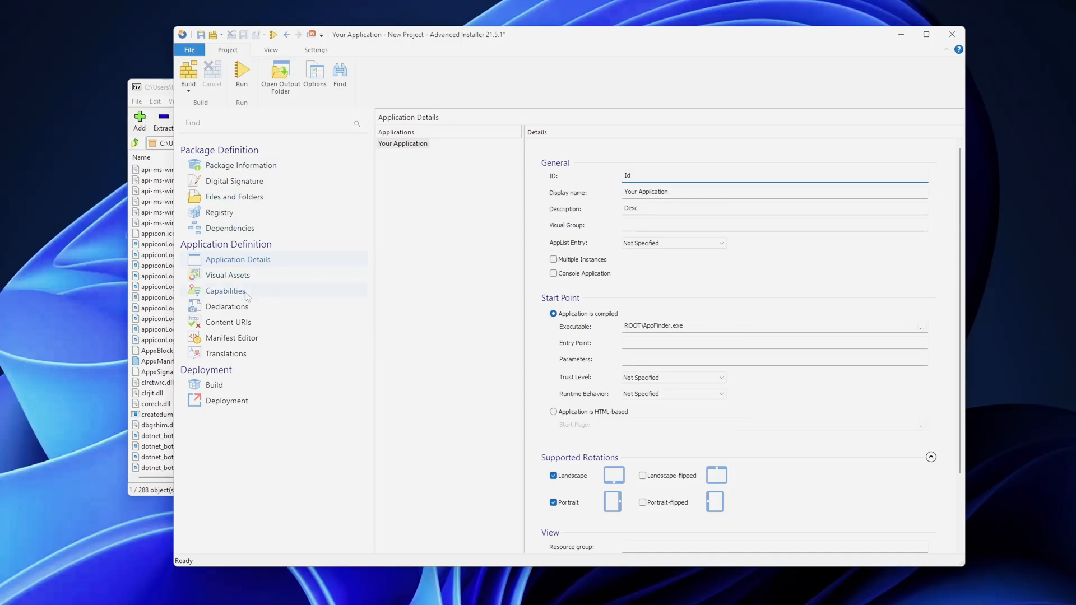
{"action": "left_click", "coordinate": [225, 290]}
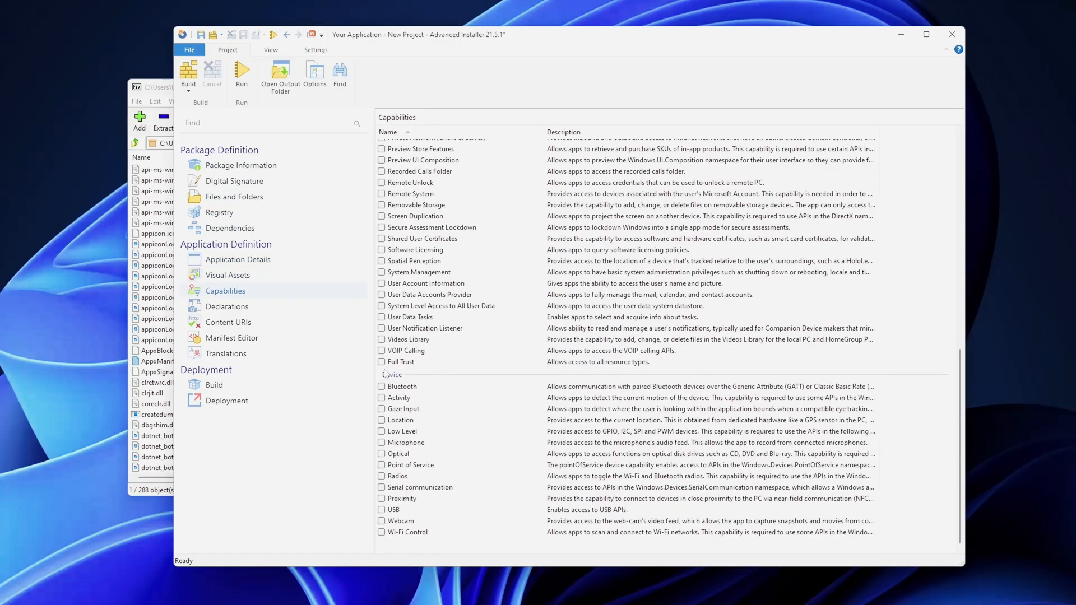
{"action": "left_click", "coordinate": [381, 362]}
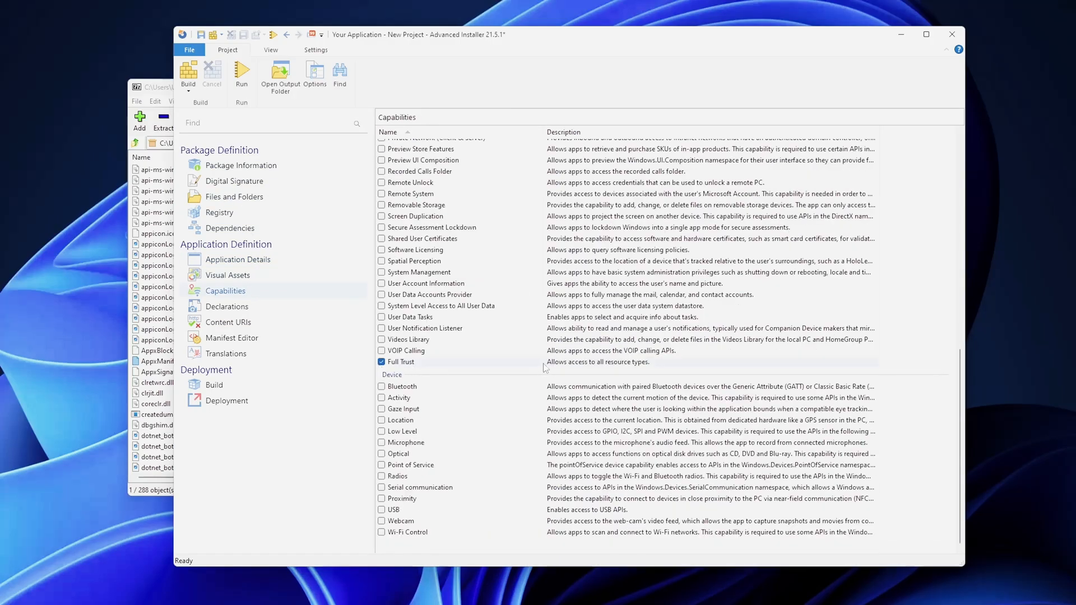
{"action": "scroll", "scroll_direction": "up", "scroll_amount": 3}
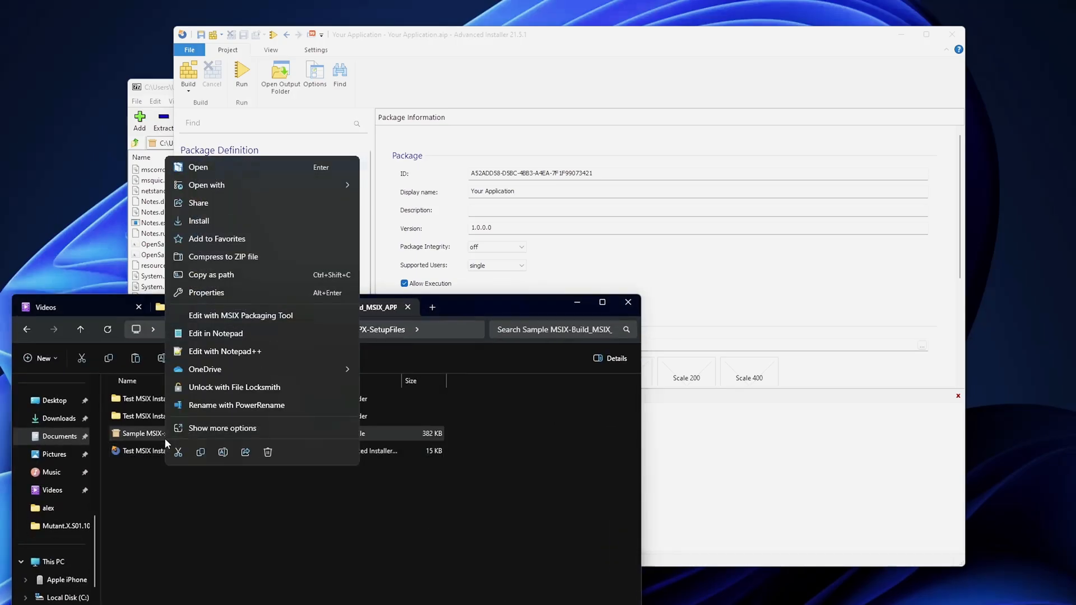
- Reveal Show more options for the built Sample MSIX-x64.msix file
{"action": "left_click", "coordinate": [222, 427]}
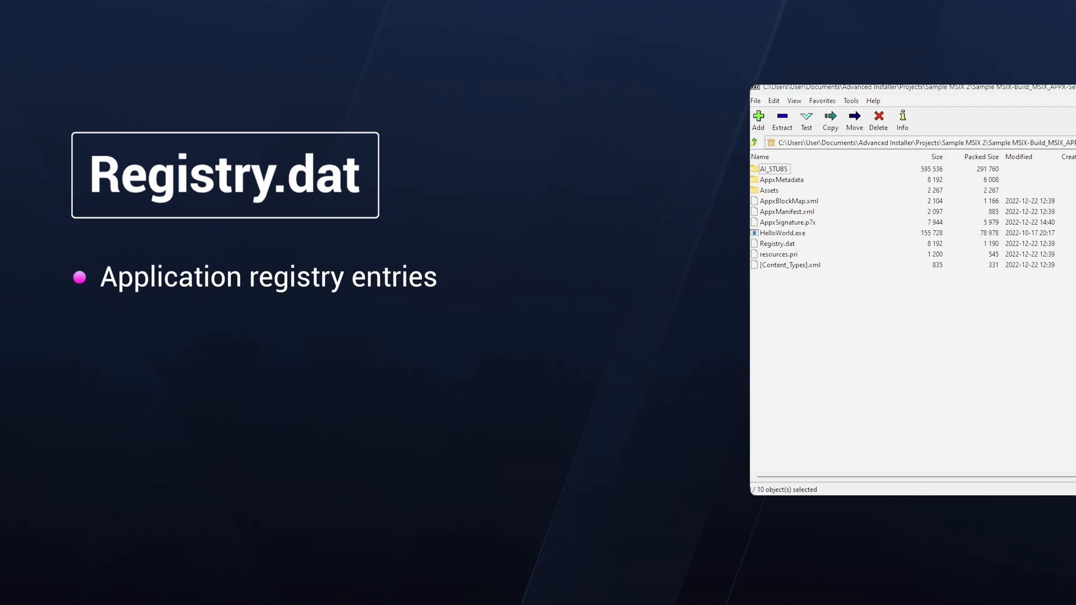
{"action": "mouse_move", "coordinate": [897, 329]}
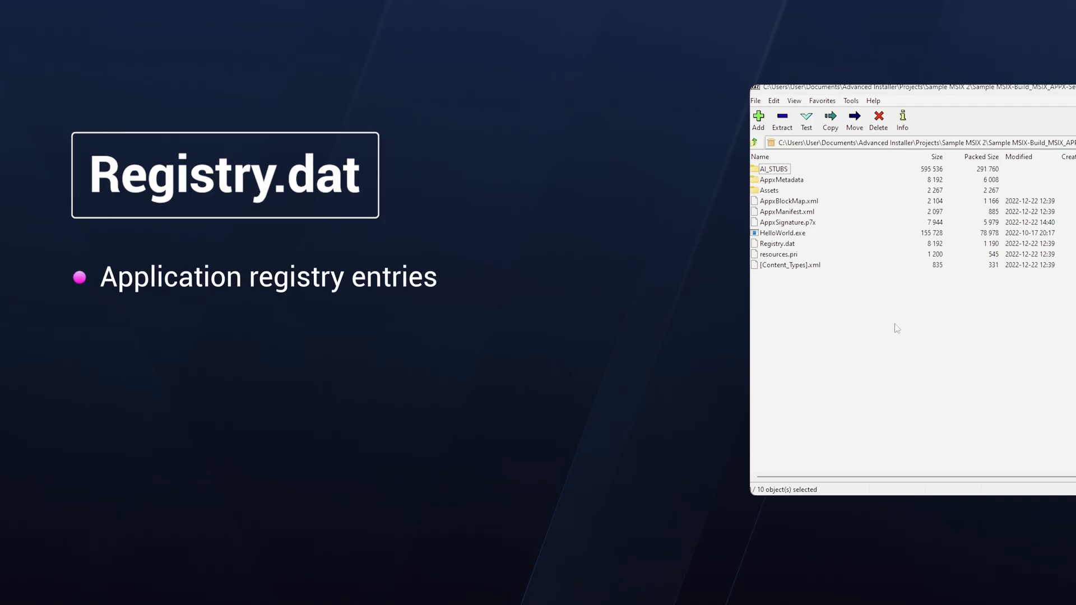
{"action": "mouse_move", "coordinate": [885, 322]}
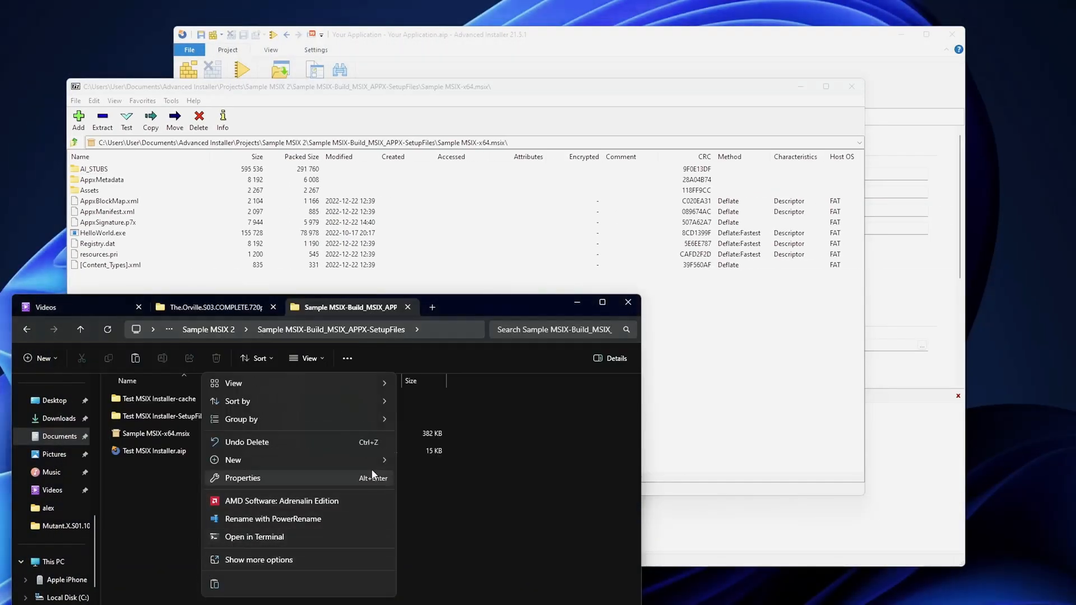
- Name the new folder VFS and create a ProgramFilesX64 folder inside it
{"action": "left_click", "coordinate": [233, 460]}
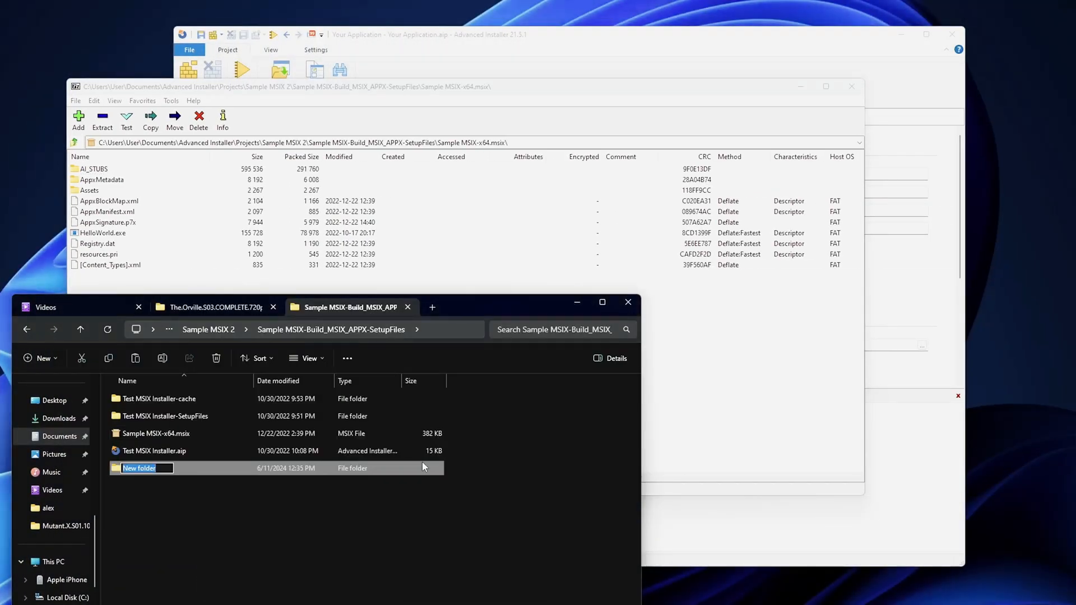
{"action": "type", "text": "VF"}
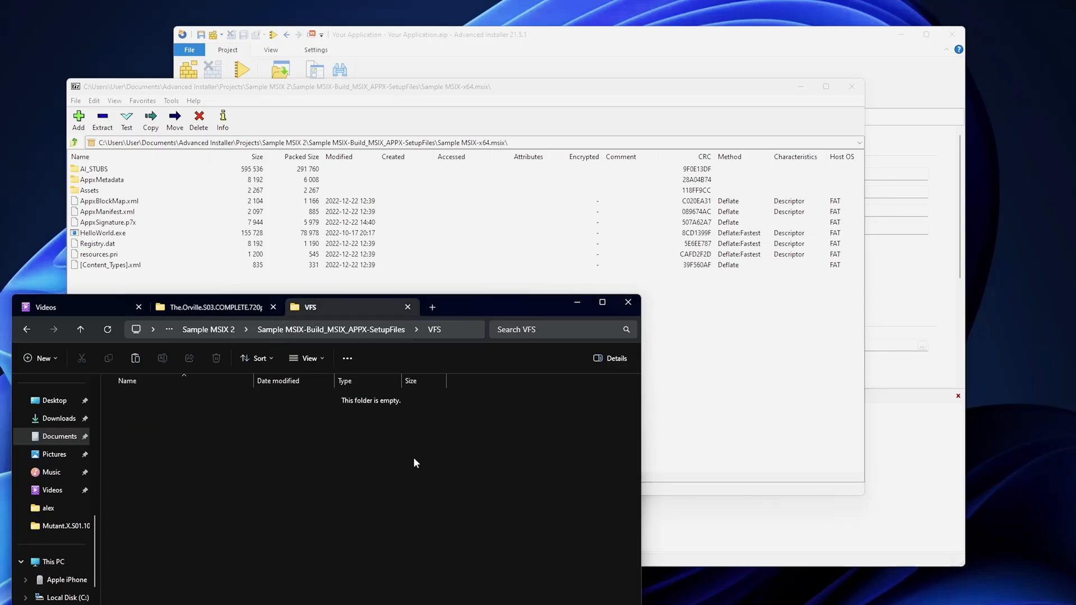
{"action": "right_click", "coordinate": [413, 463]}
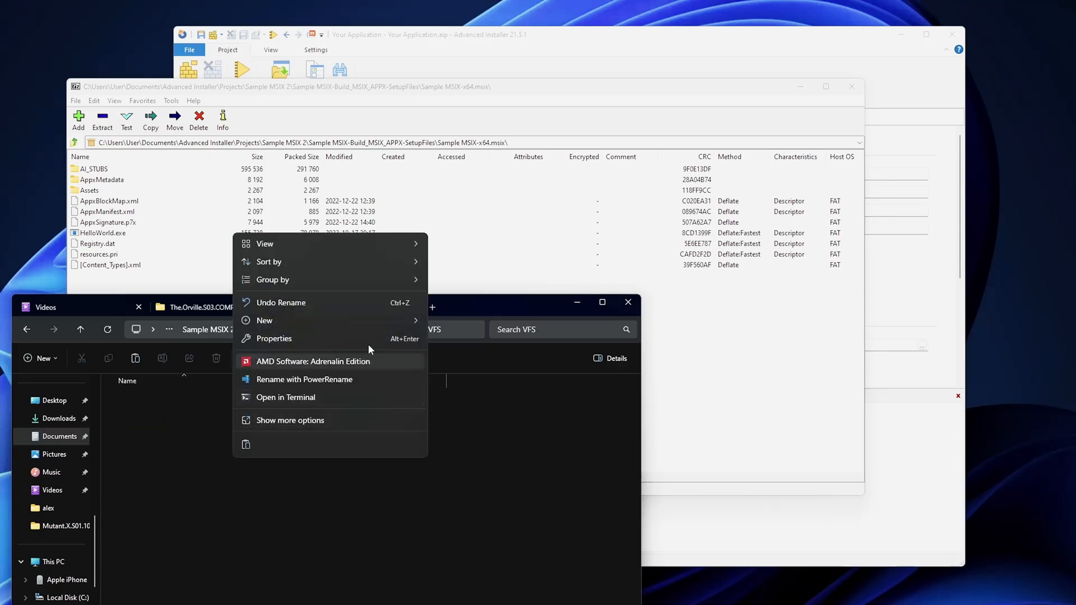
{"action": "left_click", "coordinate": [264, 320]}
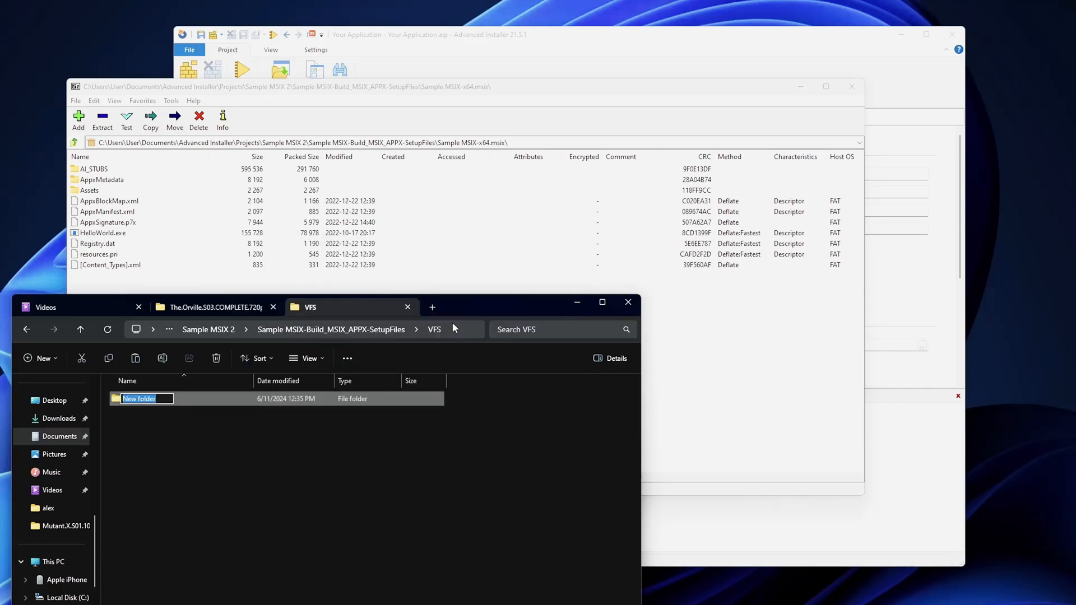
{"action": "type", "text": "Pr"}
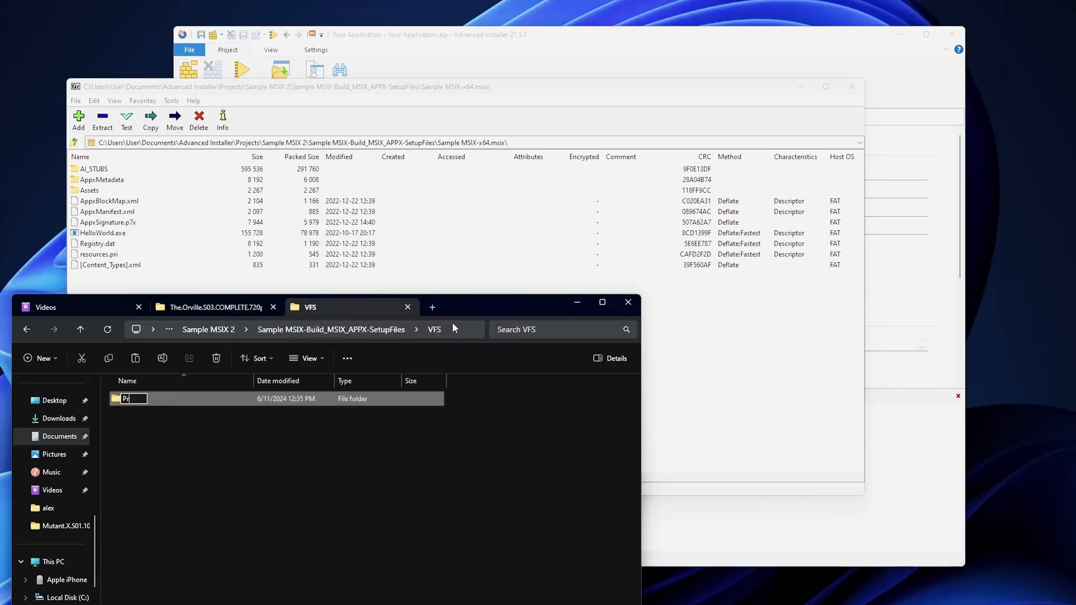
{"action": "type", "text": "ProgramFi"}
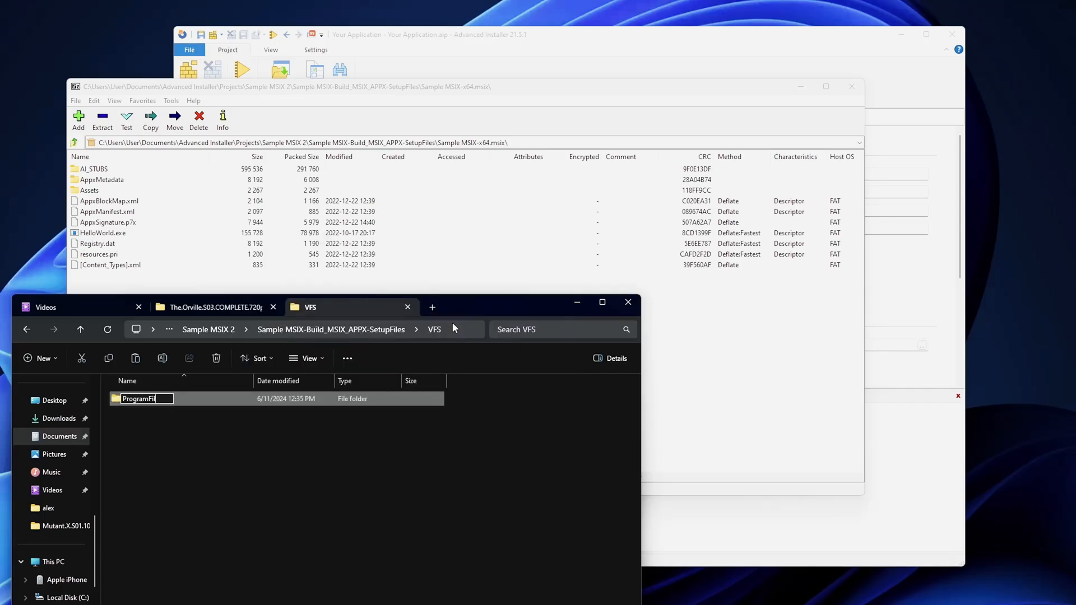
{"action": "type", "text": "lesX64"}
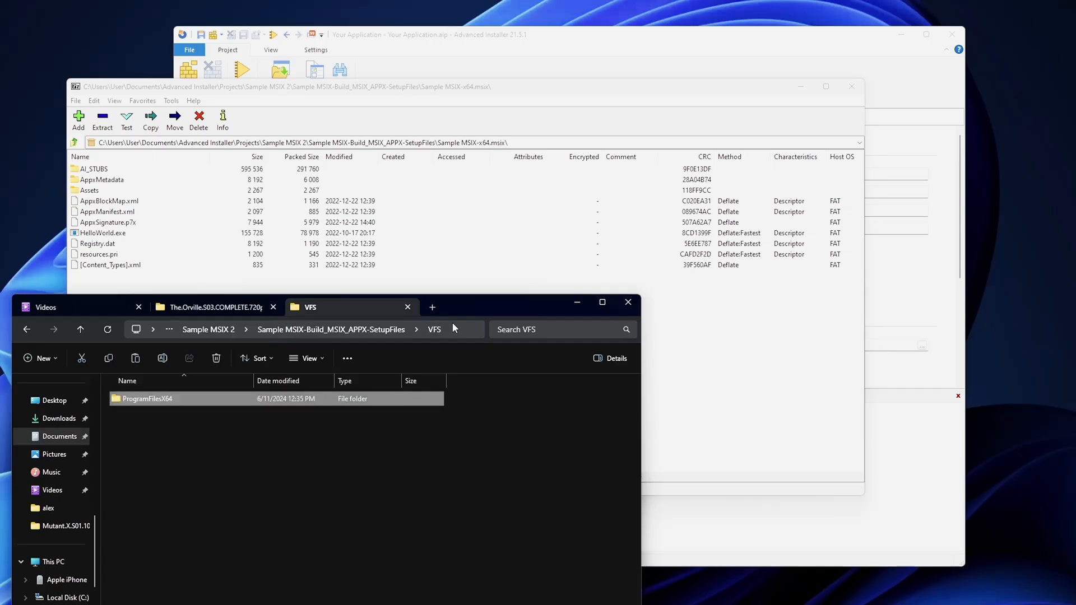
- Compare with C:\Program Files in another tab, return to VFS and close the C: drive tab
{"action": "left_click", "coordinate": [431, 307]}
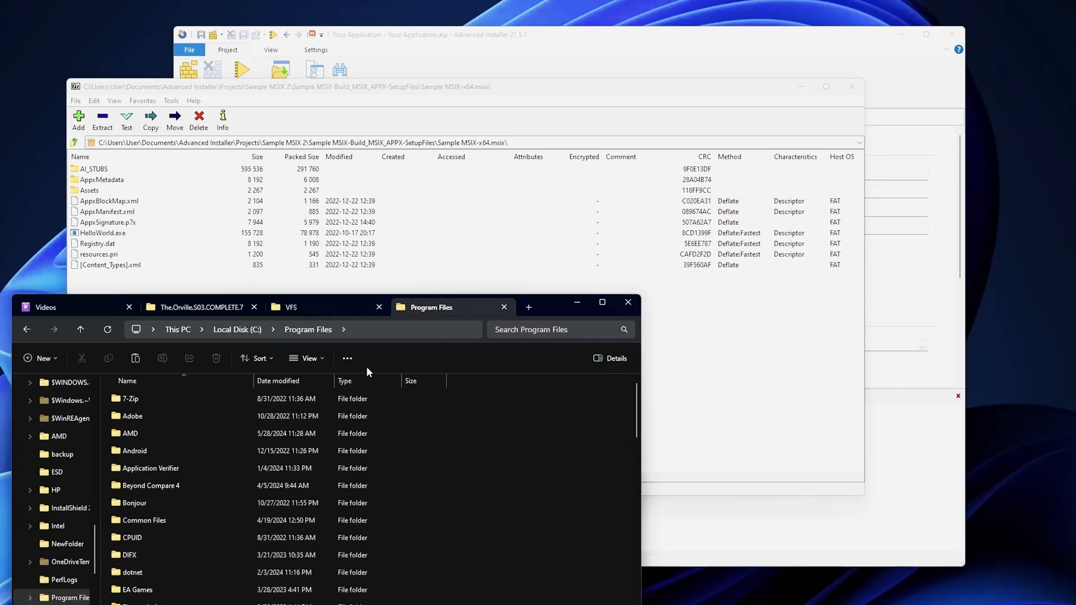
{"action": "mouse_move", "coordinate": [350, 323]}
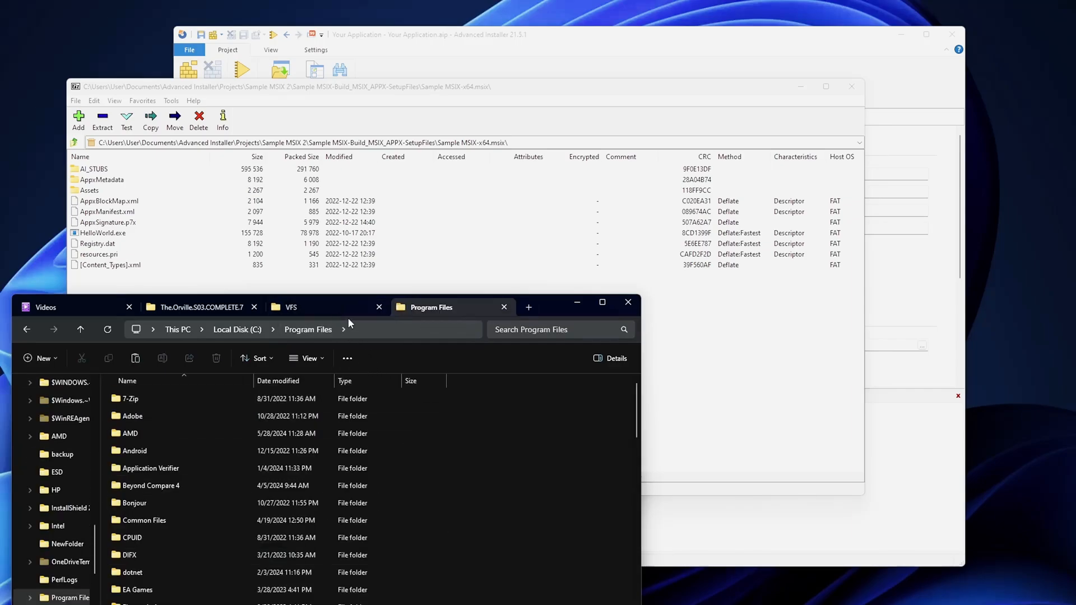
{"action": "left_click", "coordinate": [288, 307]}
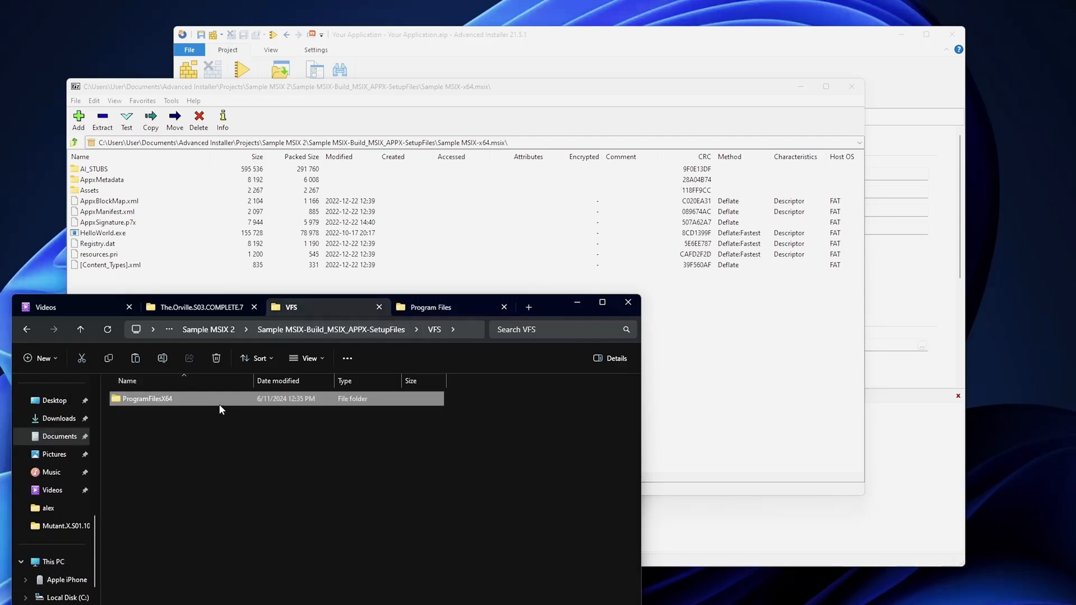
{"action": "double_click", "coordinate": [147, 399]}
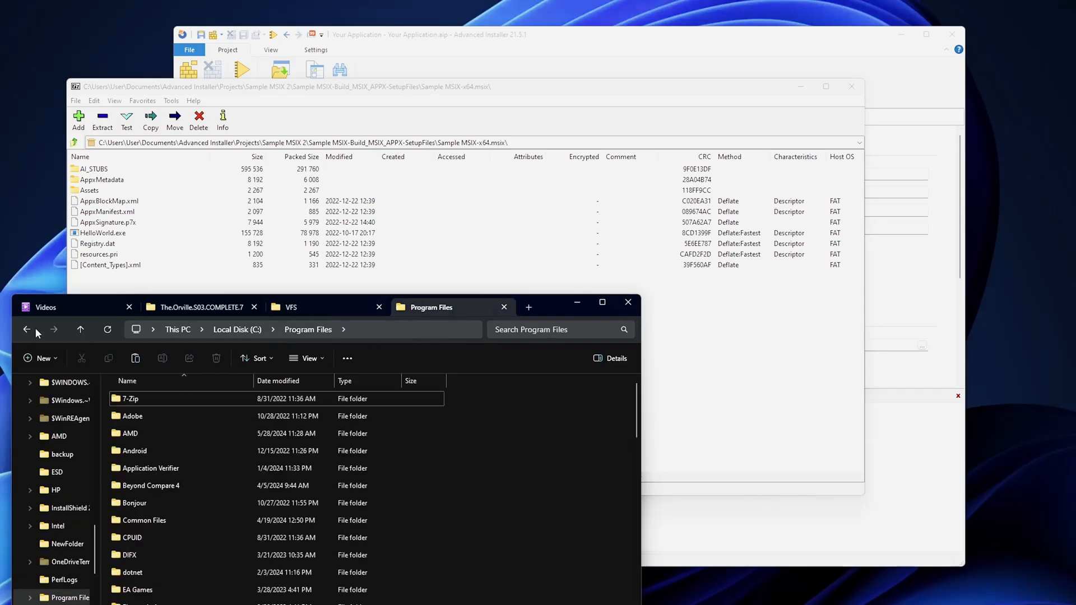
{"action": "left_click", "coordinate": [25, 330]}
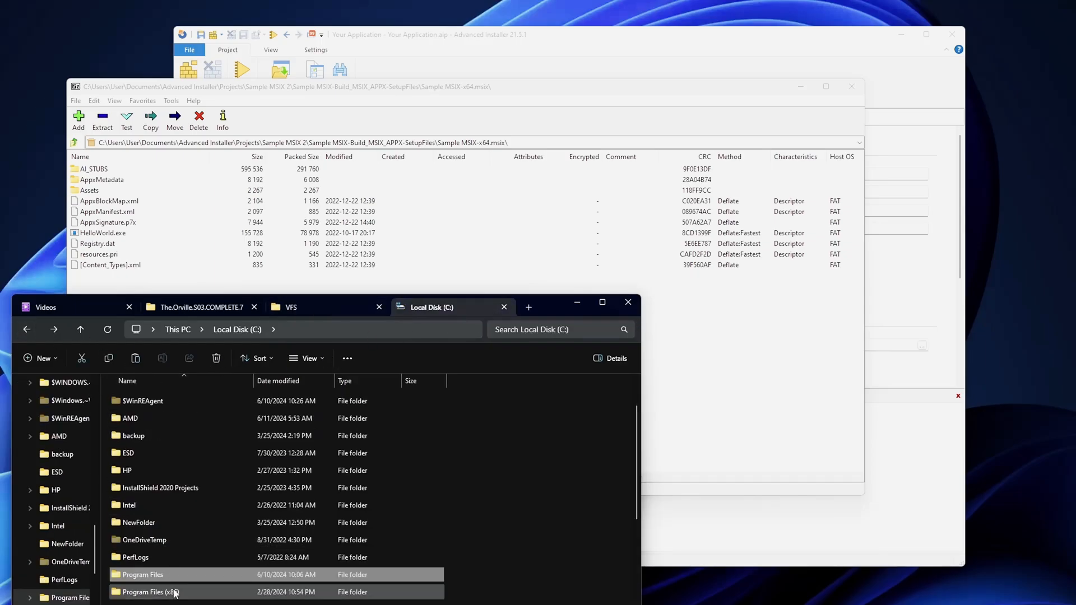
{"action": "scroll", "scroll_direction": "up", "scroll_amount": 3}
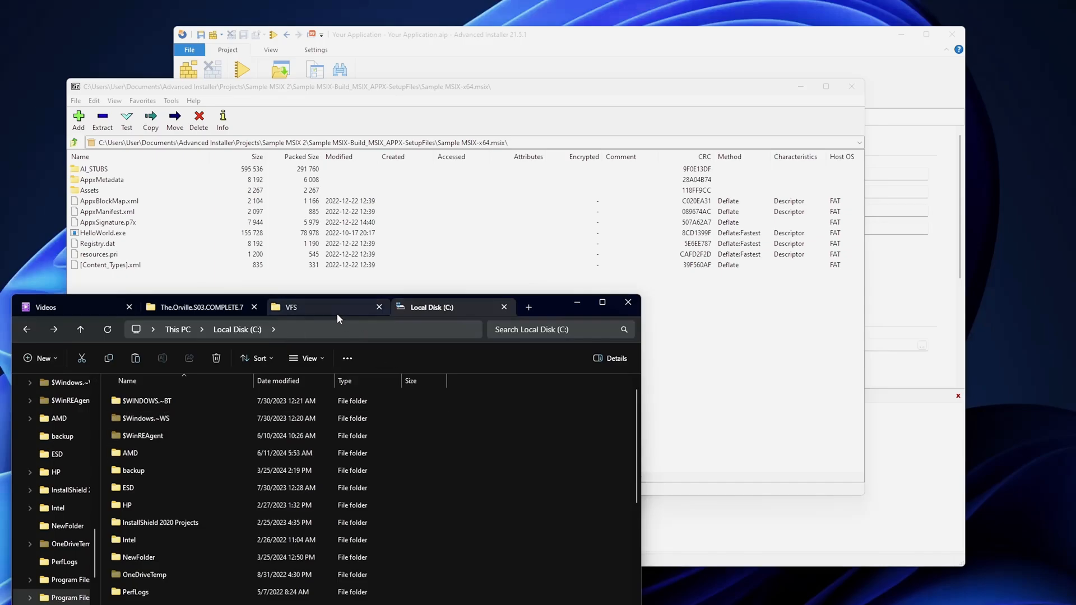
{"action": "left_click", "coordinate": [316, 307]}
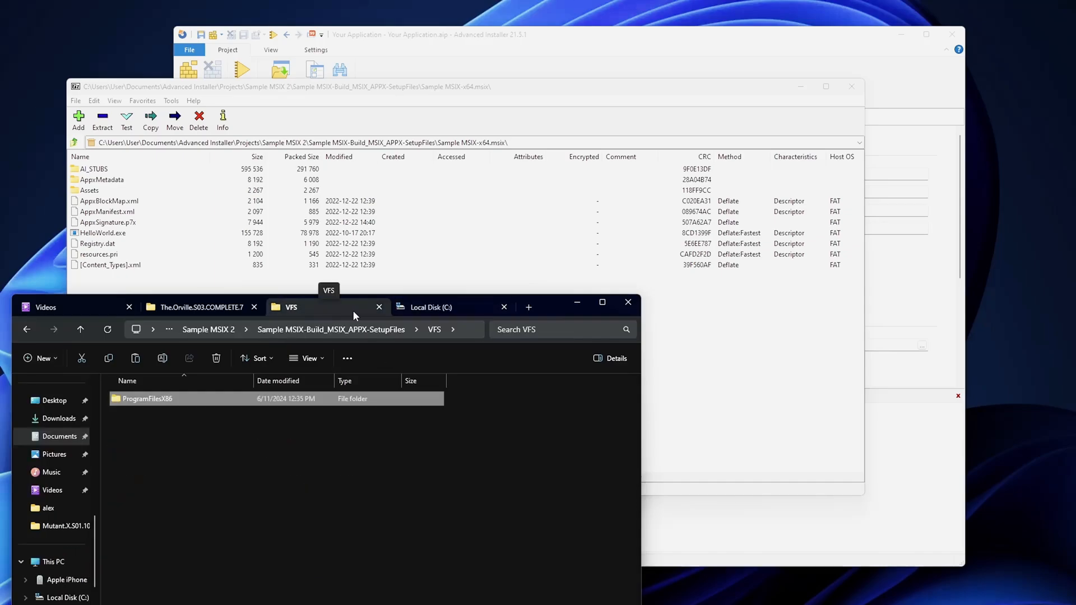
{"action": "mouse_move", "coordinate": [453, 313]}
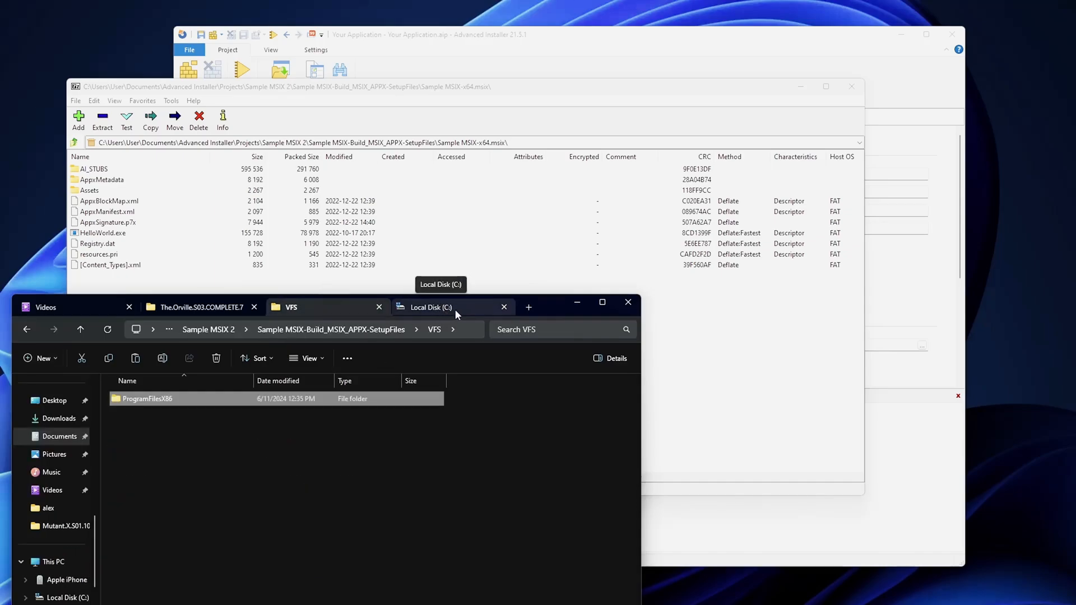
{"action": "left_click", "coordinate": [503, 307]}
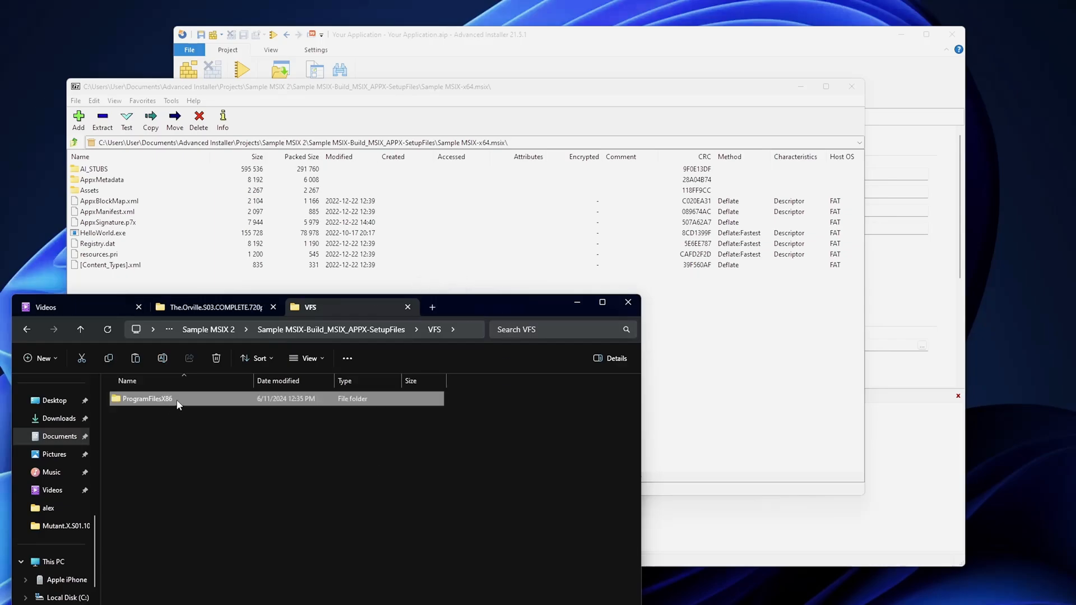
{"action": "mouse_move", "coordinate": [177, 405]}
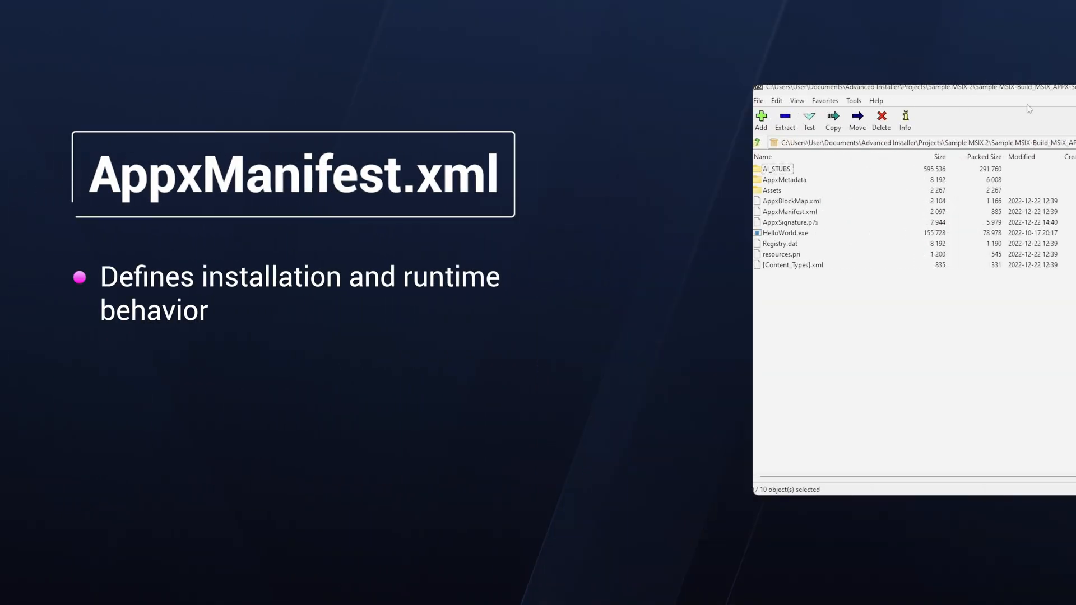
- Select AppxManifest.xml in the 7-Zip listing of Sample MSIX-x64.msix
{"action": "left_click", "coordinate": [789, 211]}
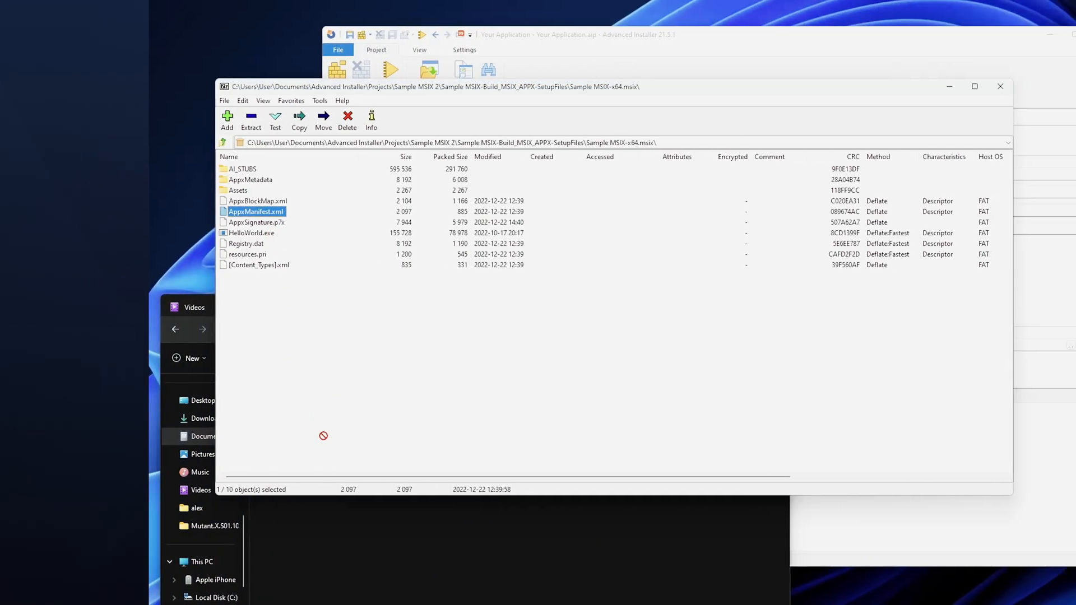
- Open the extracted AppxManifest.xml in Notepad++, keep the missing file, and mark the Resources tag
{"action": "right_click", "coordinate": [136, 415]}
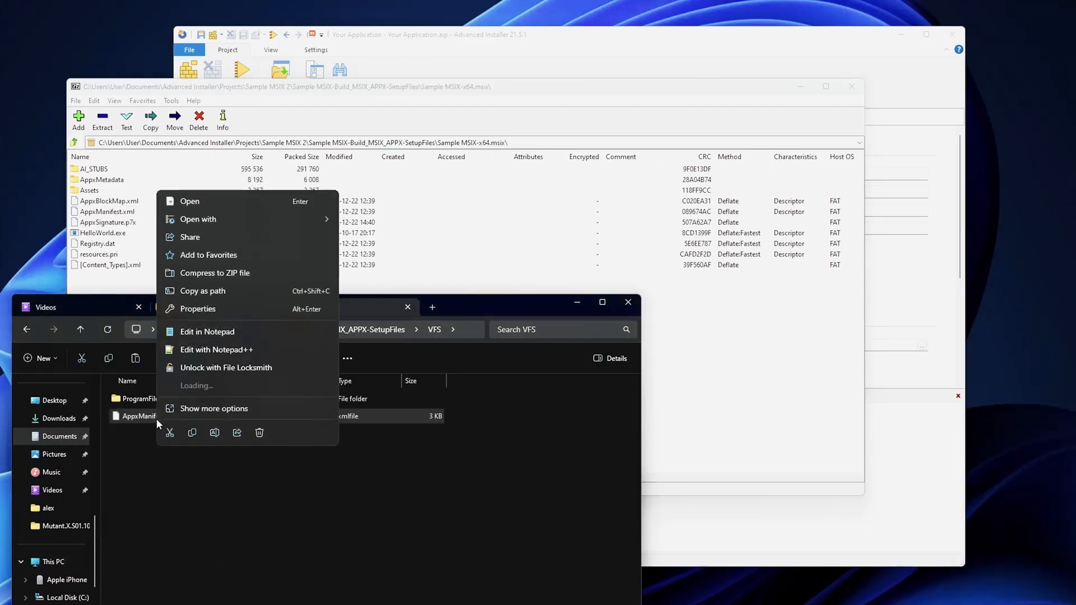
{"action": "left_click", "coordinate": [217, 349]}
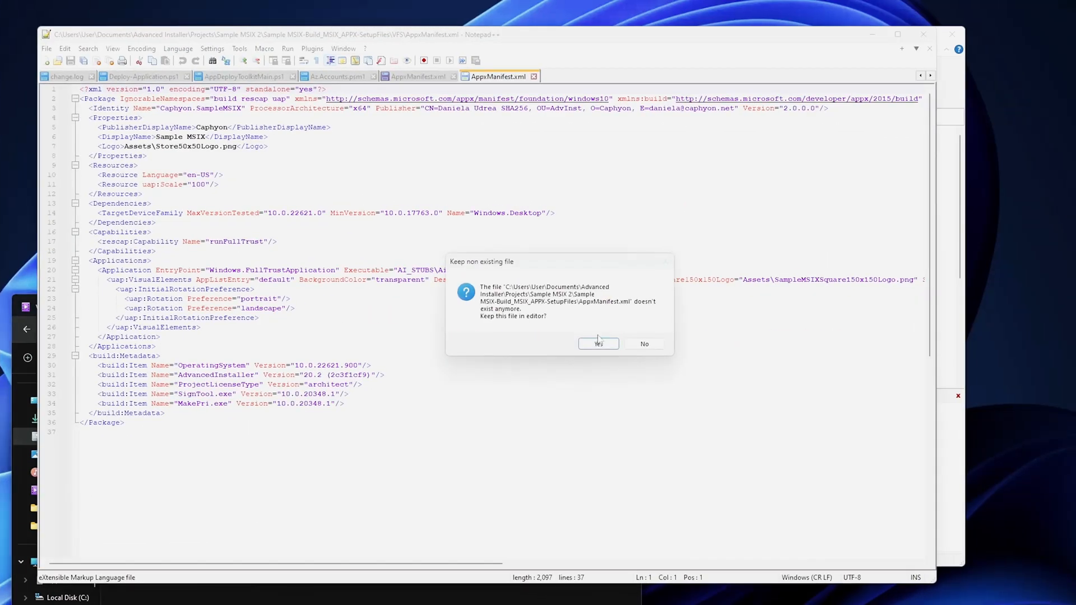
{"action": "left_click", "coordinate": [598, 344]}
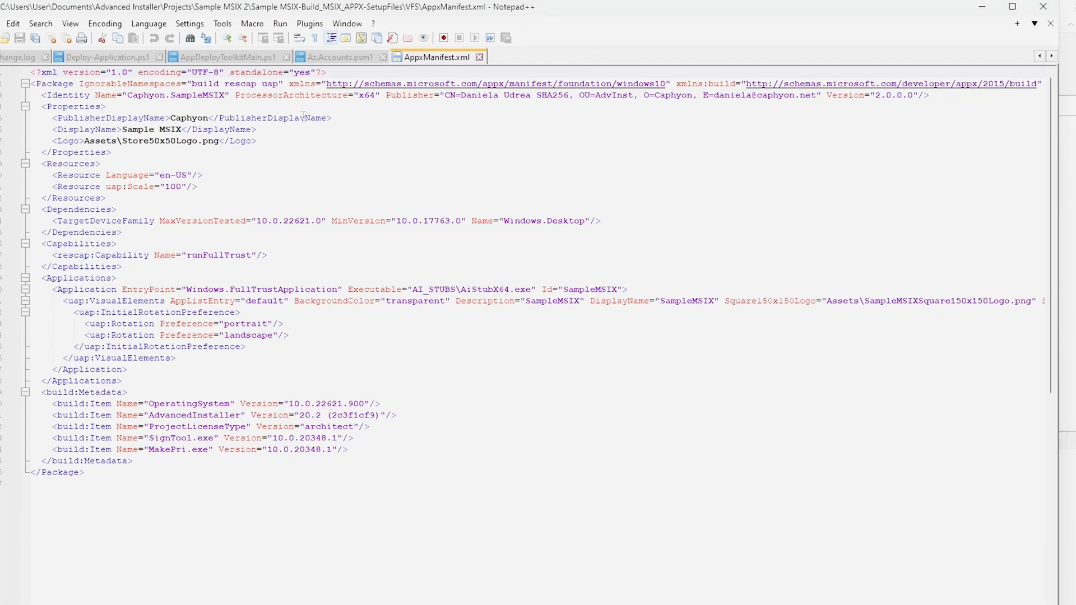
{"action": "mouse_move", "coordinate": [744, 170]}
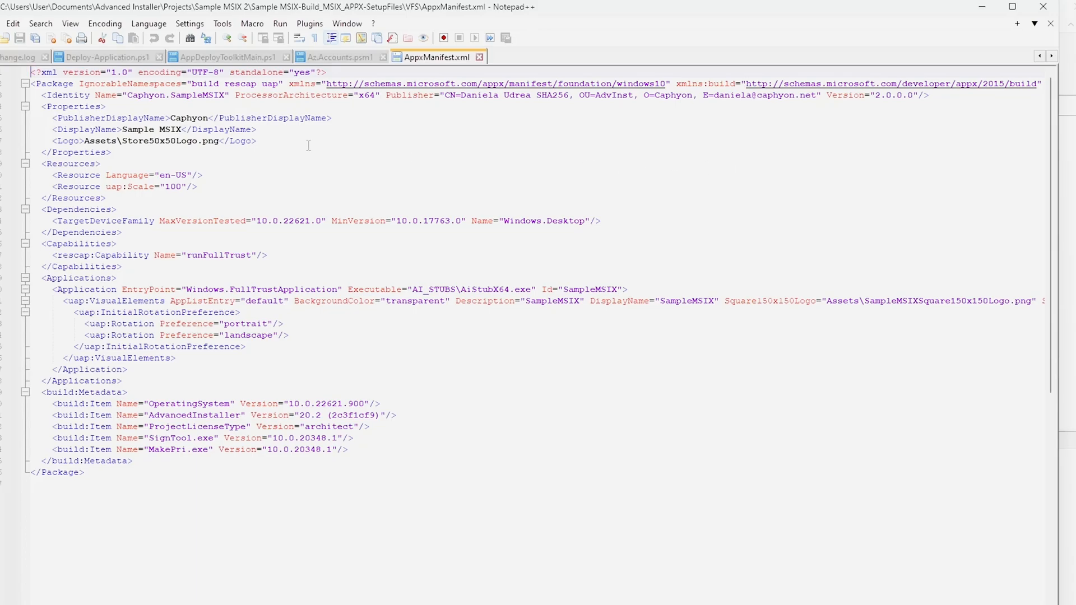
{"action": "mouse_move", "coordinate": [624, 142]}
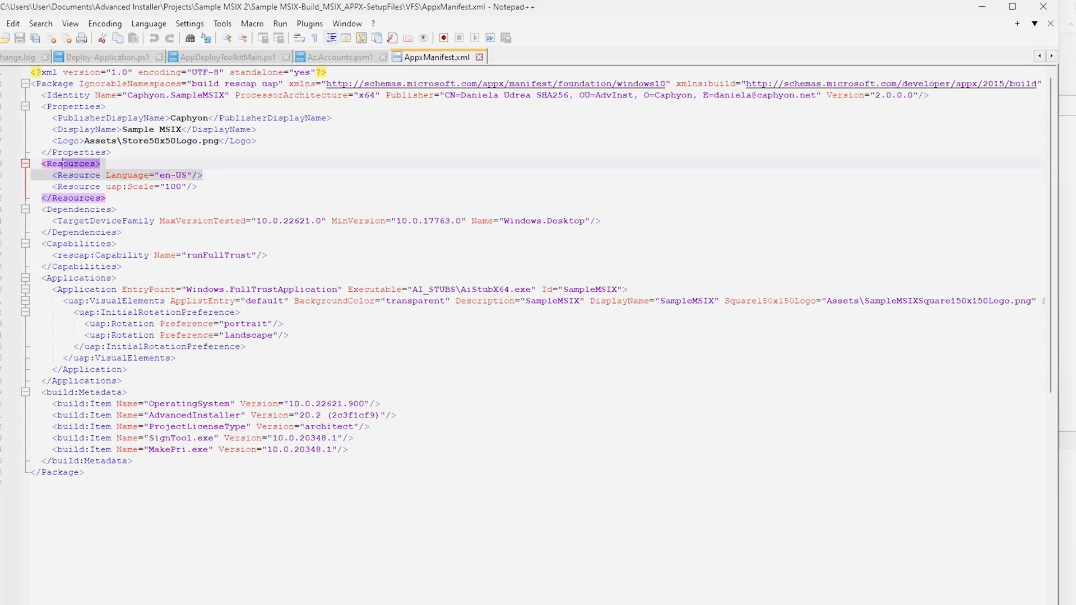
{"action": "left_click", "coordinate": [201, 175]}
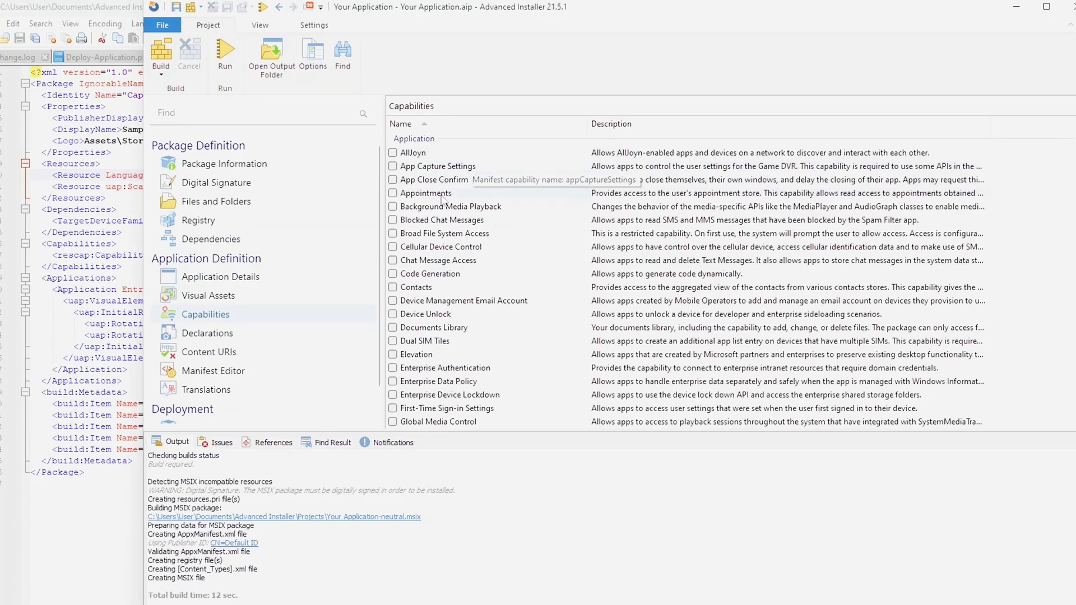
- Scroll the Capabilities list down to the checked Full Trust entry
{"action": "scroll", "scroll_direction": "down", "scroll_amount": 3}
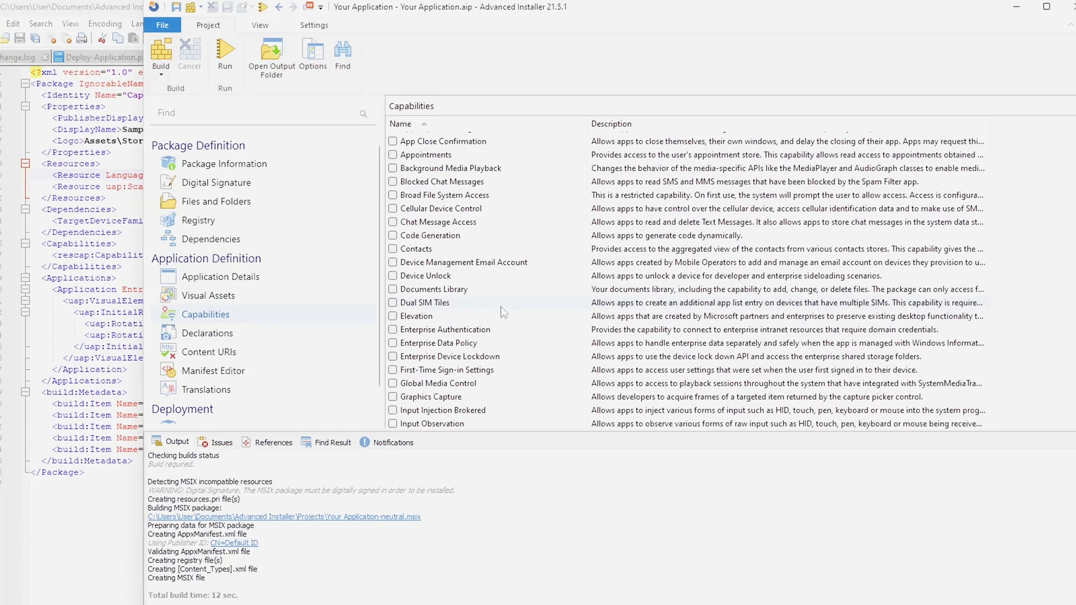
{"action": "scroll", "scroll_direction": "down", "scroll_amount": 3}
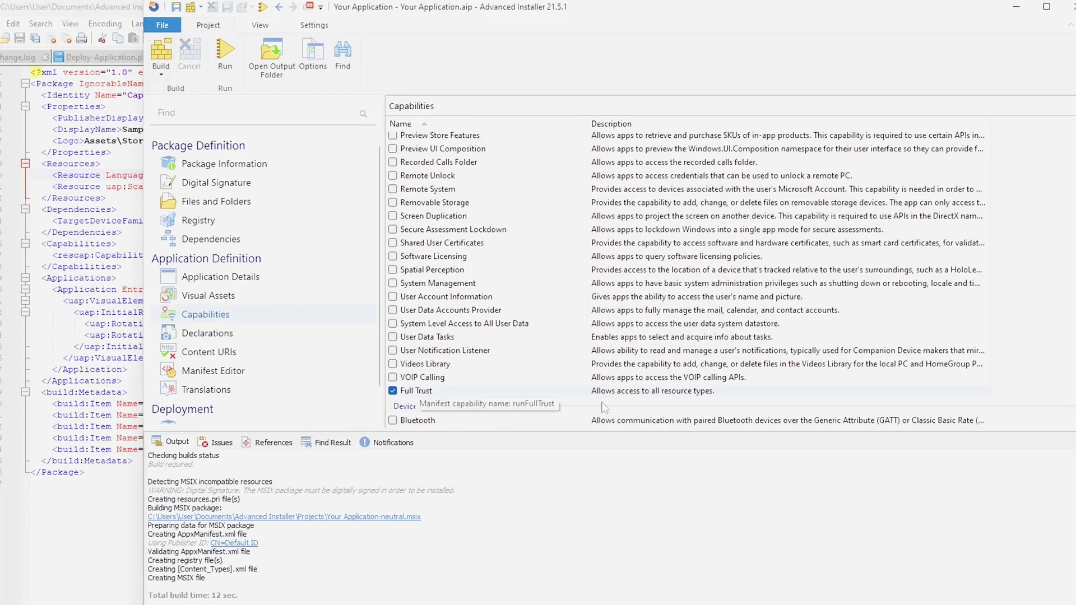
{"action": "mouse_move", "coordinate": [1019, 14]}
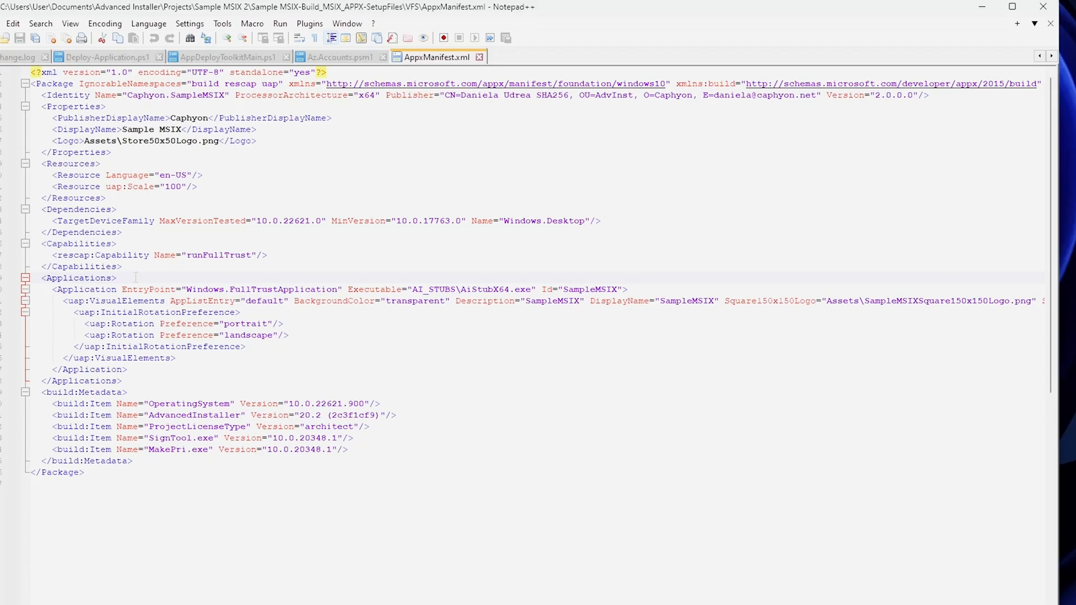
{"action": "mouse_move", "coordinate": [124, 289]}
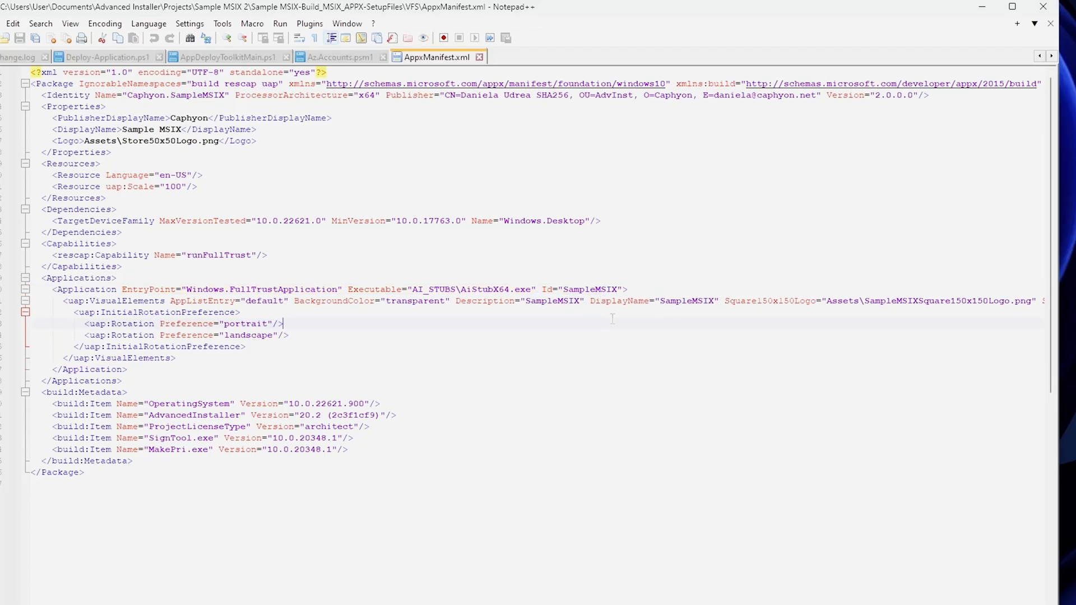
- Review the manifest's Application element pointing to AI_STUBS\AiStubX64.exe, reopening AppxManifest.xml from 7-Zip
{"action": "left_click", "coordinate": [86, 290]}
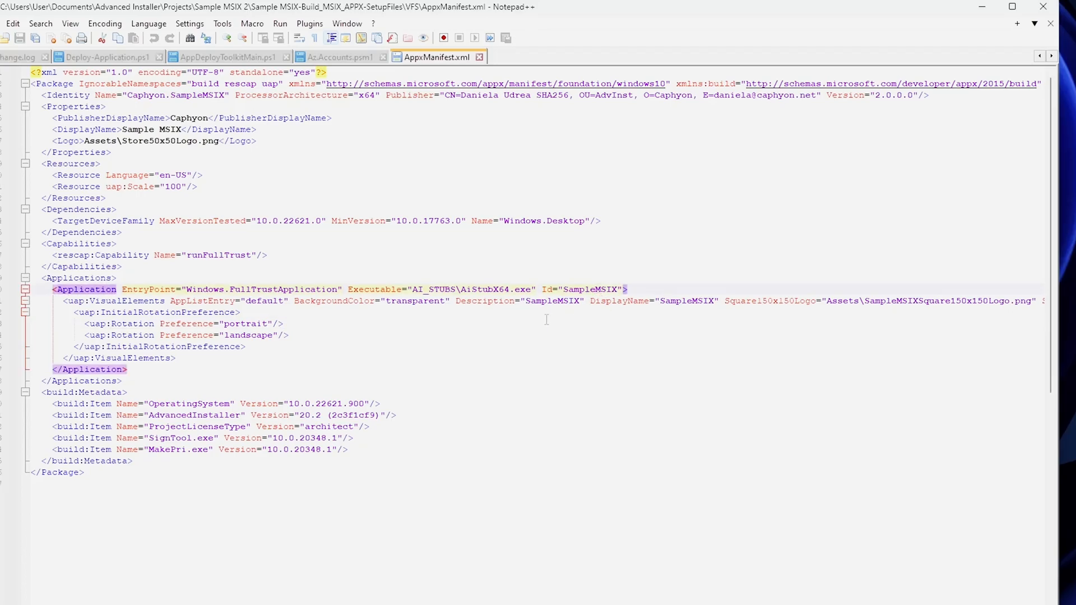
{"action": "left_click", "coordinate": [282, 323]}
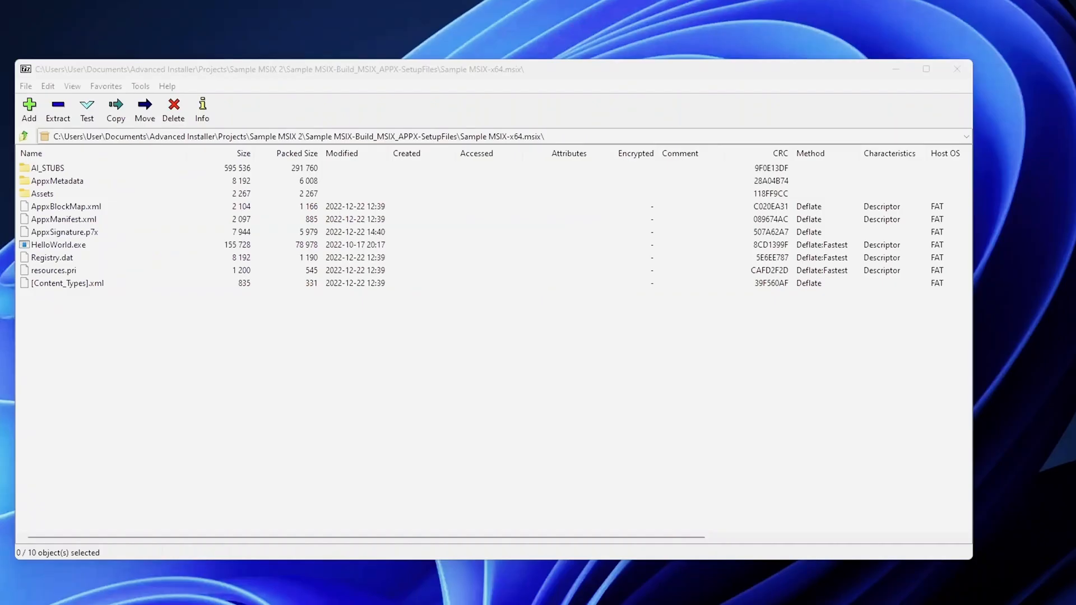
{"action": "double_click", "coordinate": [62, 218]}
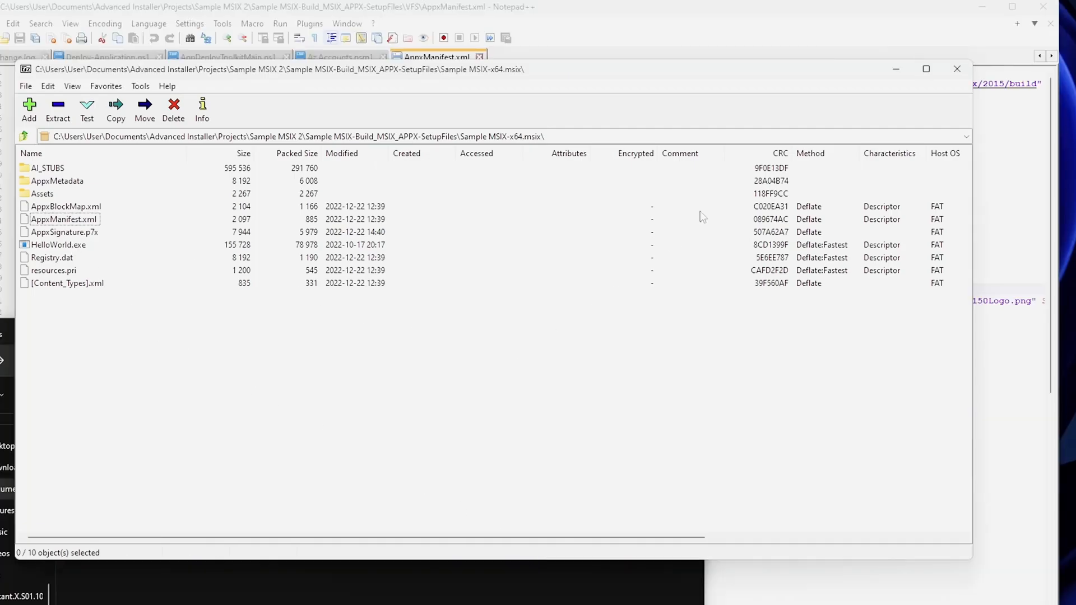
{"action": "mouse_move", "coordinate": [643, 142]}
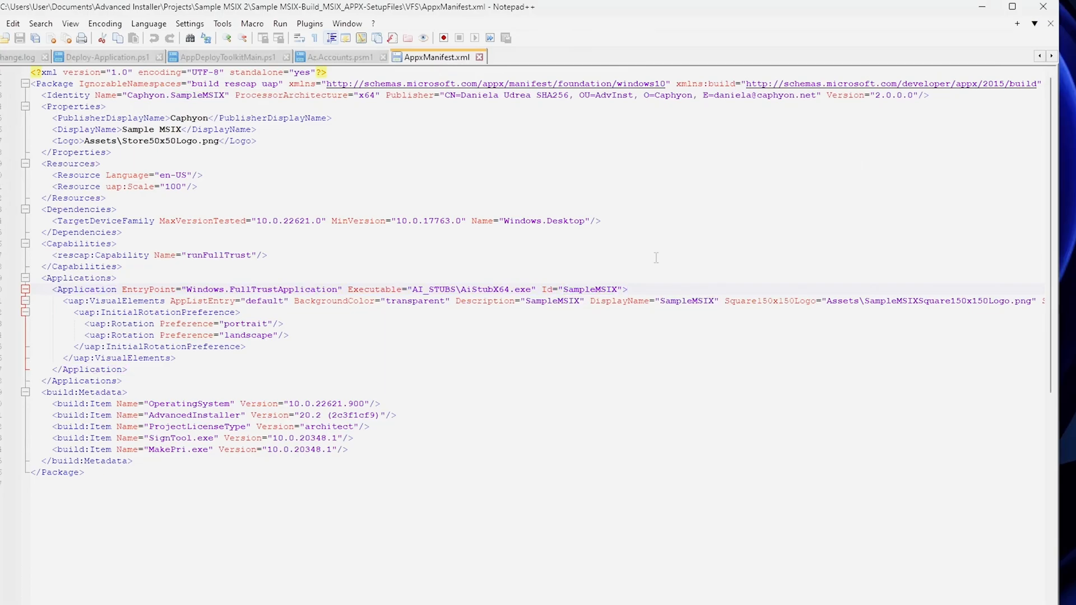
{"action": "left_click", "coordinate": [625, 289]}
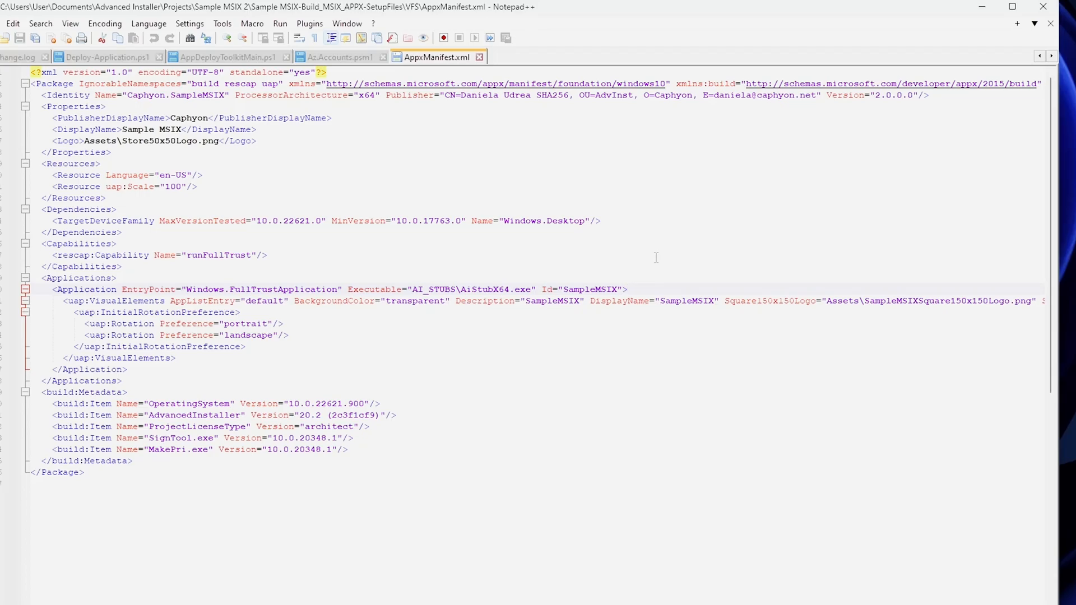
{"action": "left_click", "coordinate": [625, 289]}
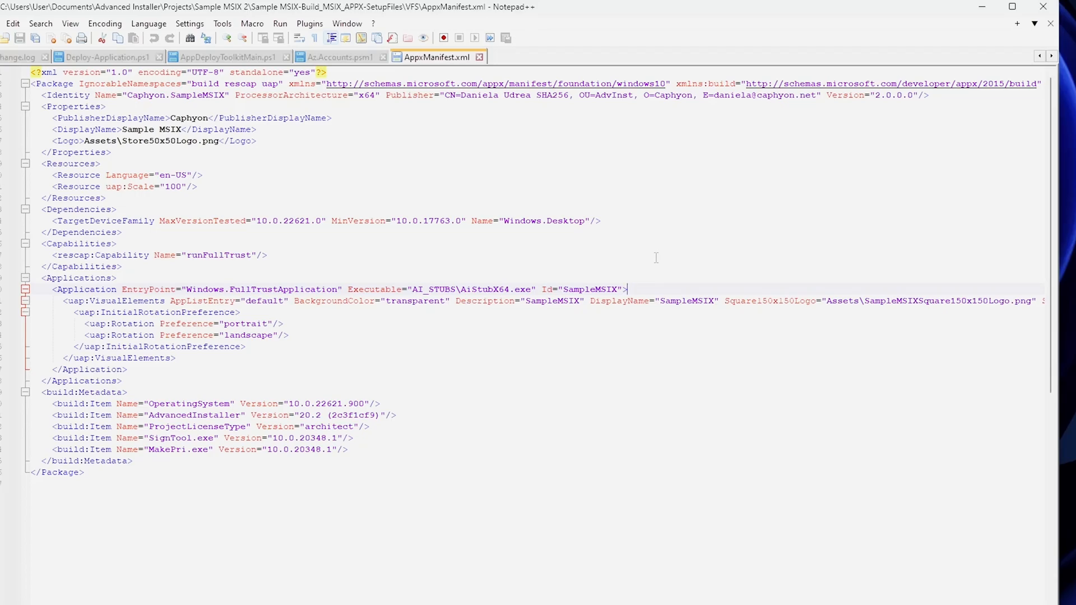
{"action": "mouse_move", "coordinate": [656, 270]}
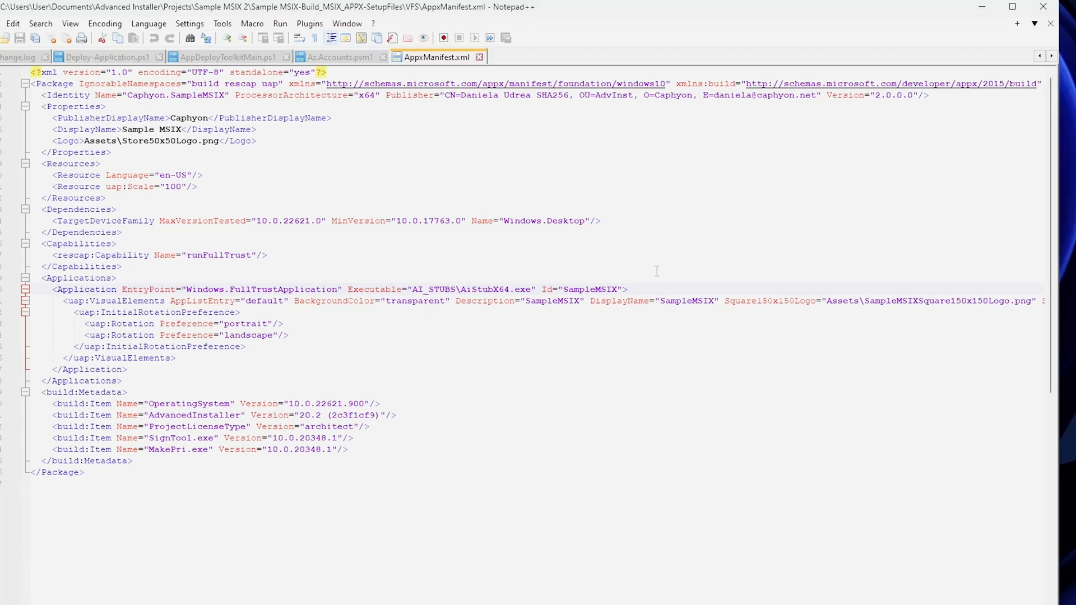
{"action": "left_click", "coordinate": [625, 289]}
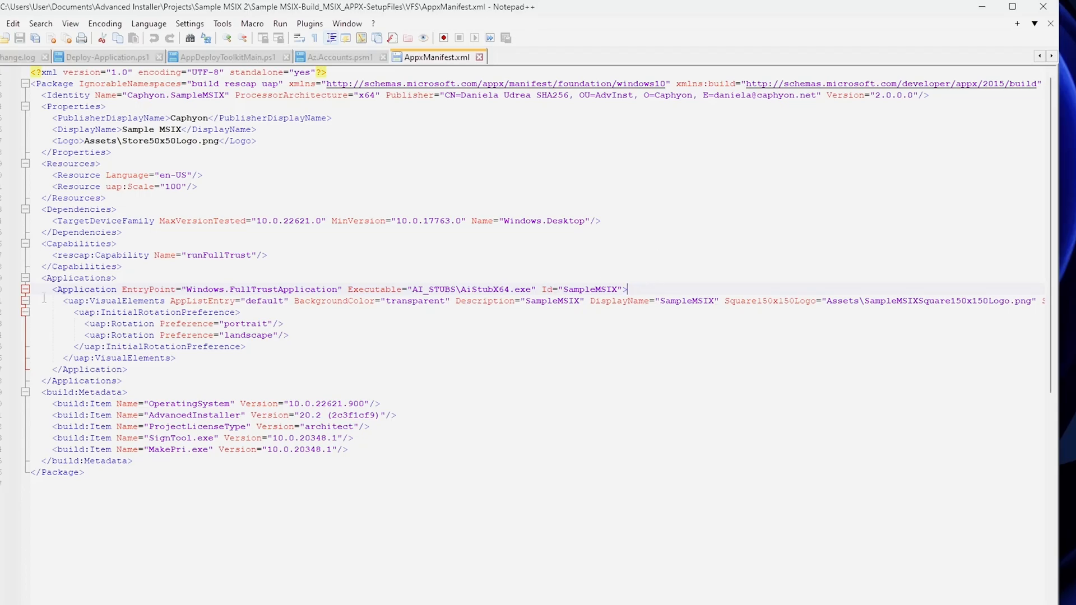
{"action": "mouse_move", "coordinate": [581, 317]}
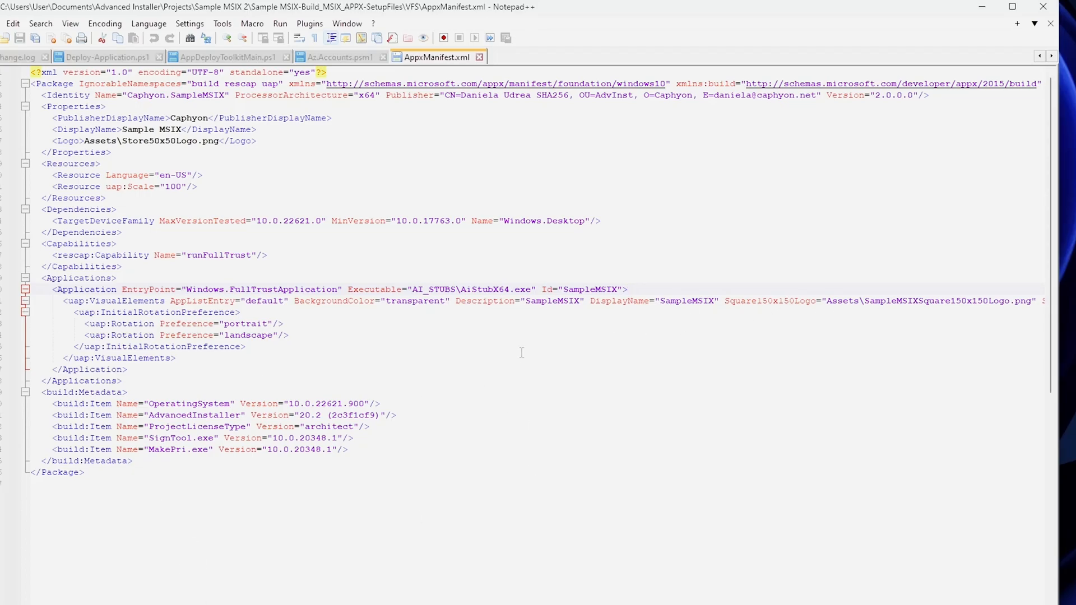
{"action": "mouse_move", "coordinate": [521, 351]}
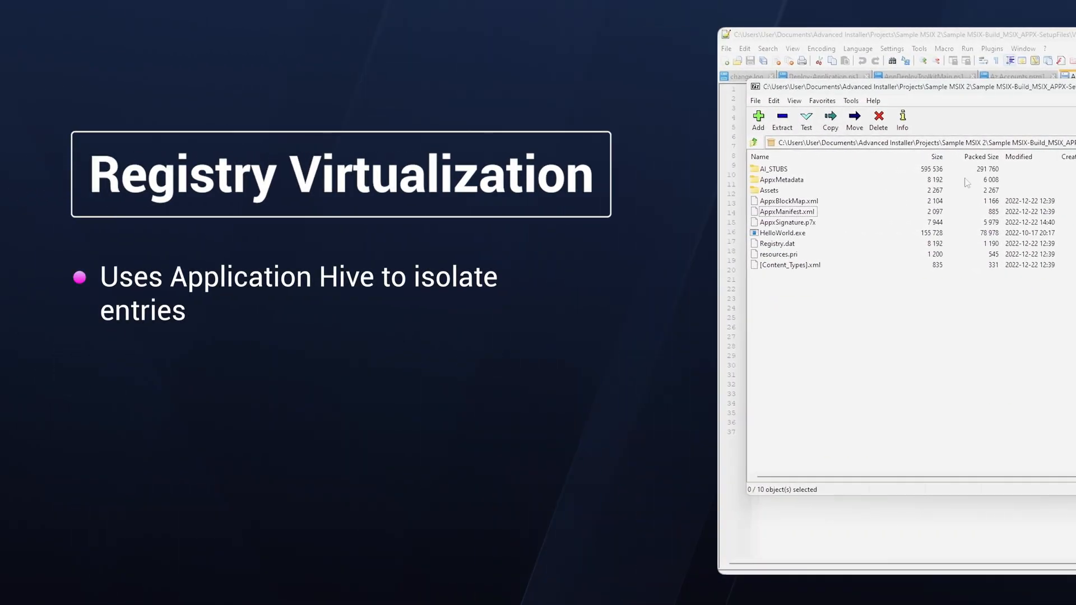
{"action": "mouse_move", "coordinate": [953, 175]}
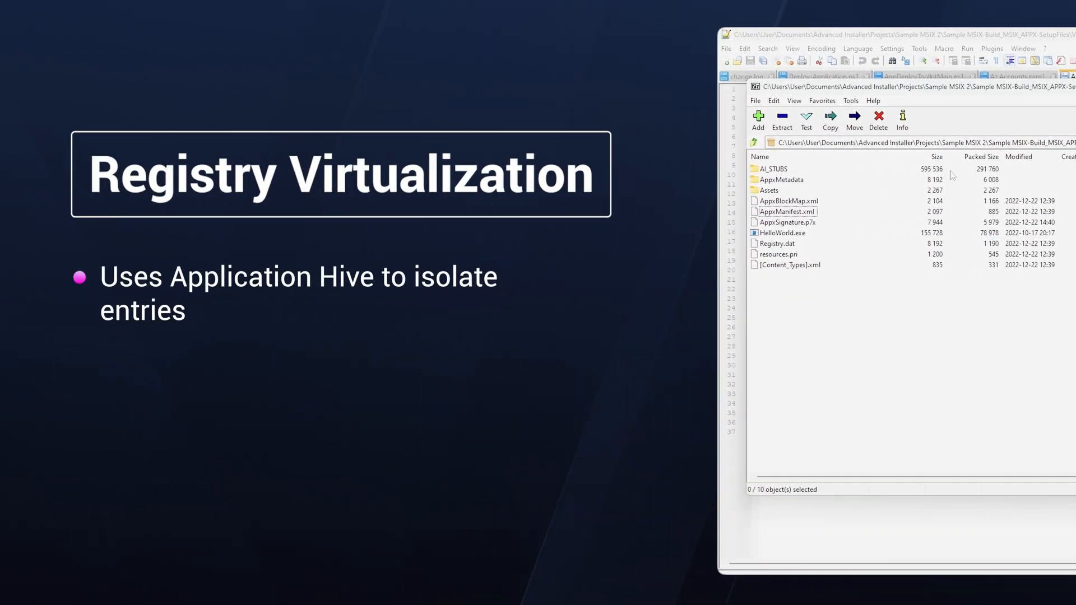
{"action": "mouse_move", "coordinate": [873, 344]}
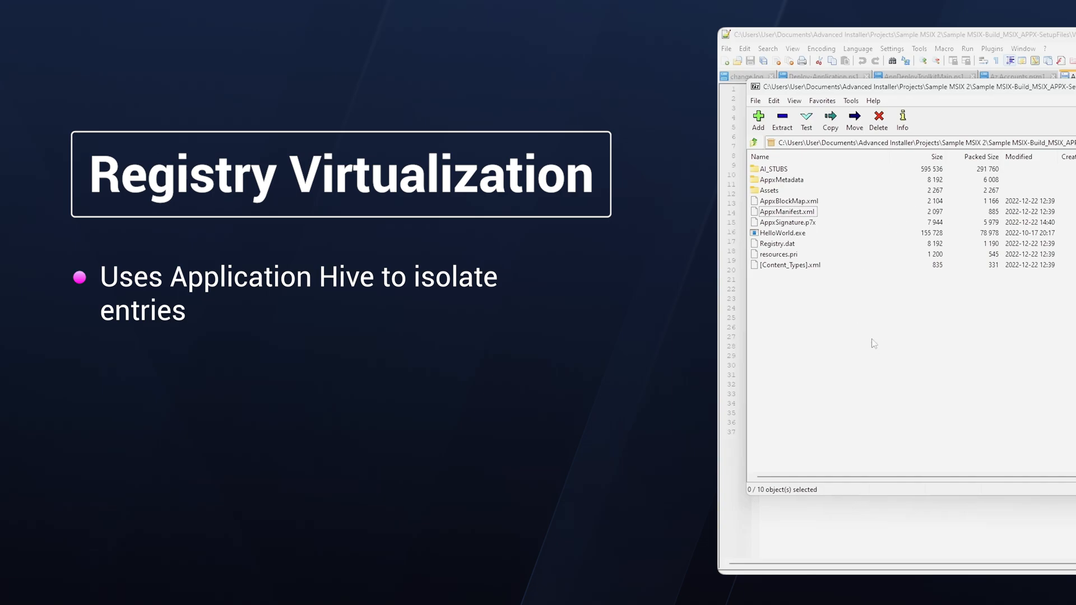
{"action": "mouse_move", "coordinate": [822, 289]}
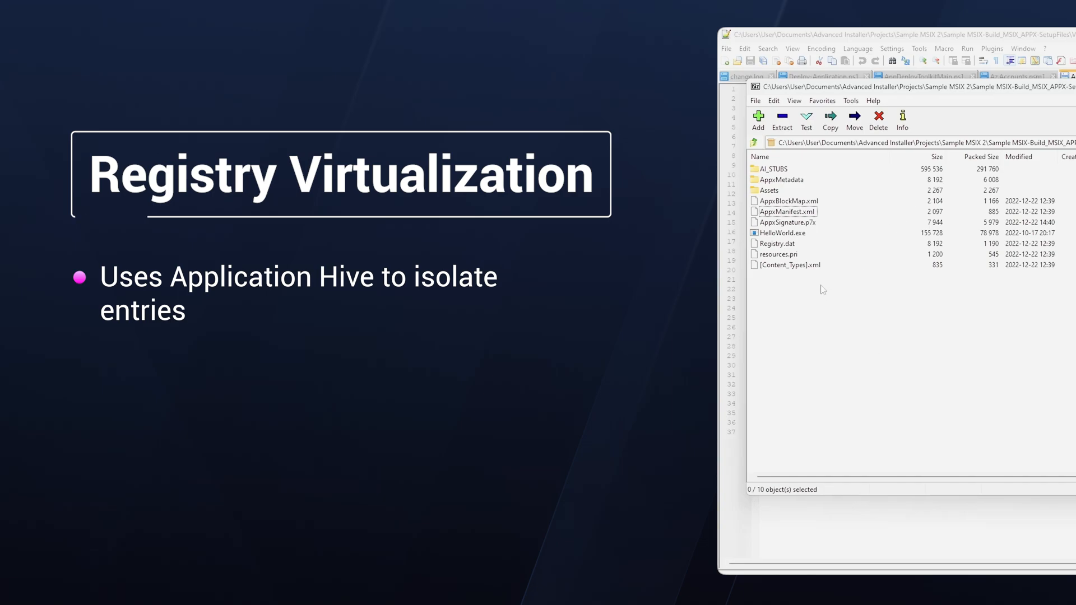
- Select Registry.dat in the 7-Zip listing of the package root
{"action": "left_click", "coordinate": [777, 243]}
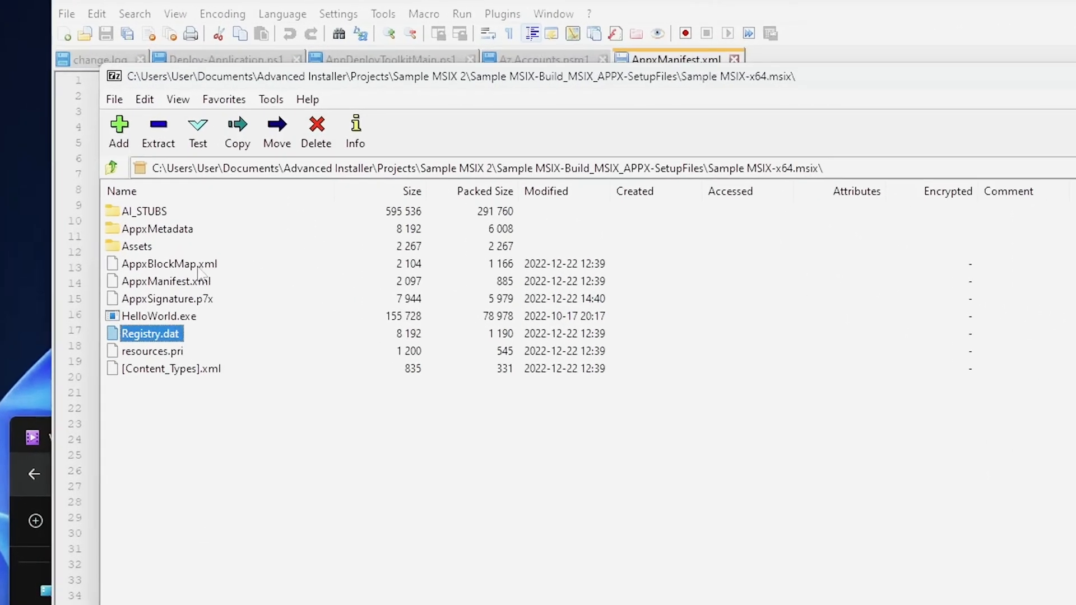
{"action": "left_click", "coordinate": [169, 263]}
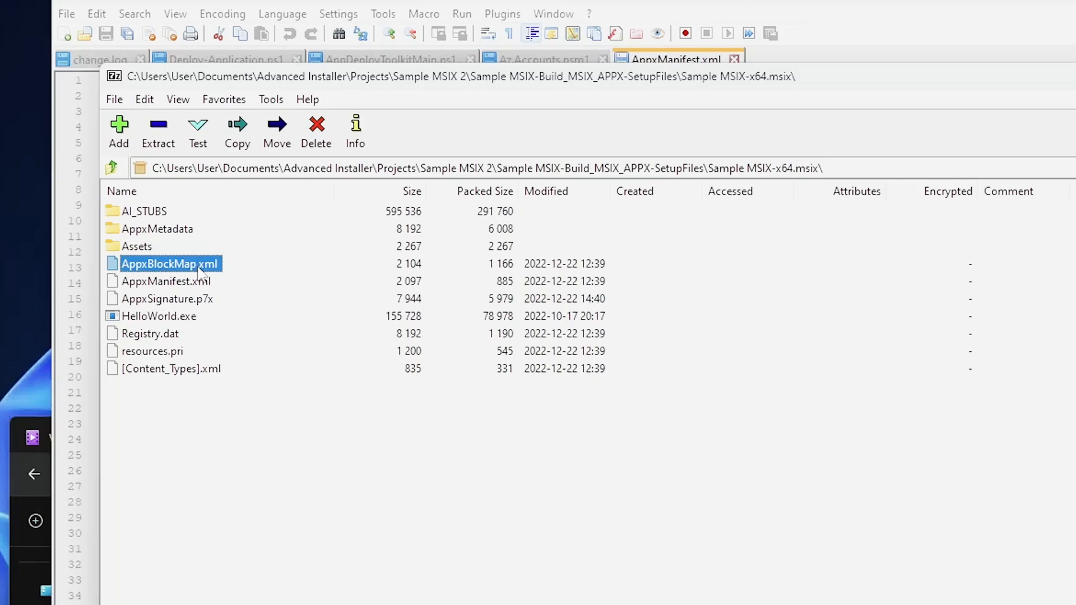
{"action": "left_click", "coordinate": [155, 350]}
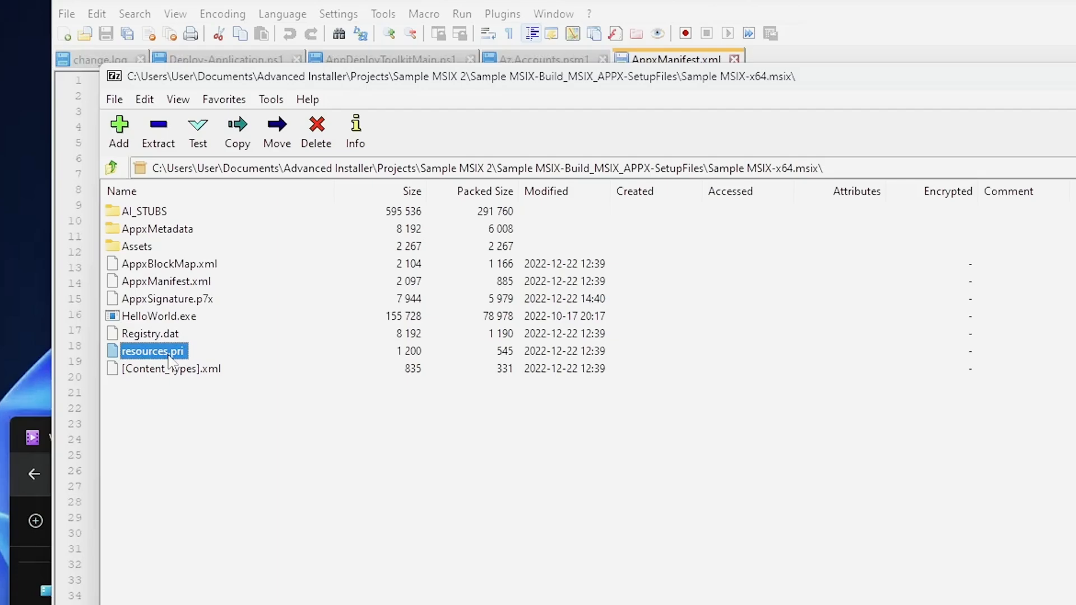
{"action": "mouse_move", "coordinate": [186, 309]}
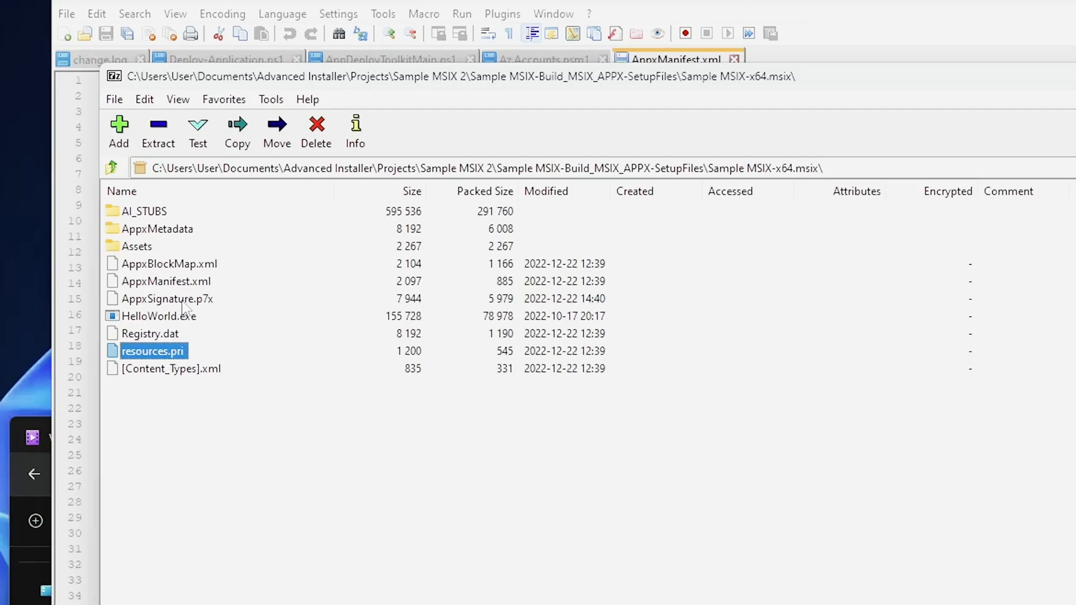
{"action": "left_click", "coordinate": [167, 298]}
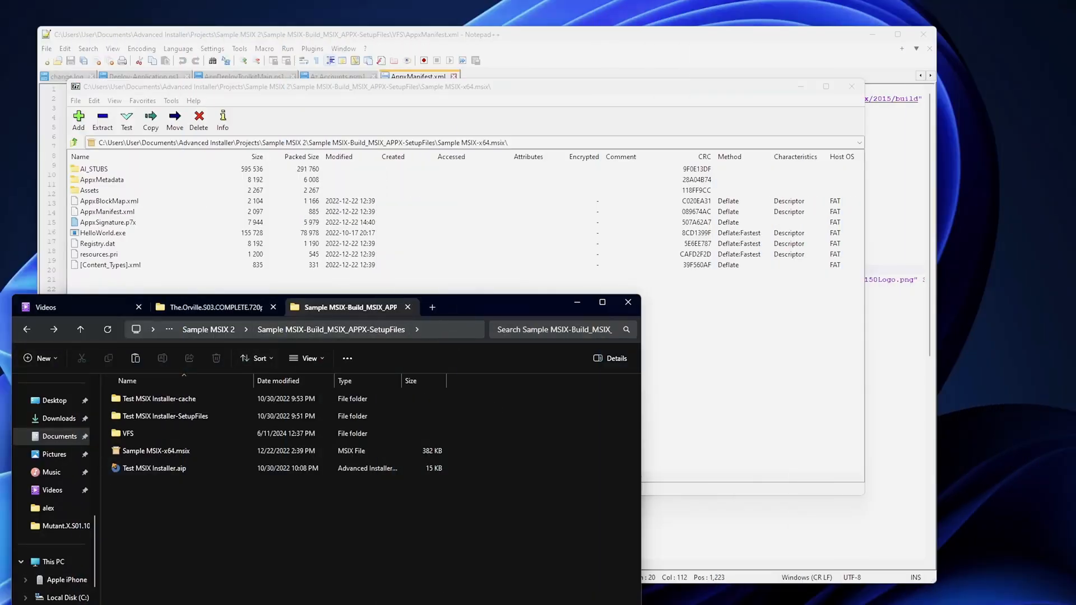
- Open File Explorer and set Folder Options to show hidden and protected OS files, confirming Yes
{"action": "left_click", "coordinate": [538, 597]}
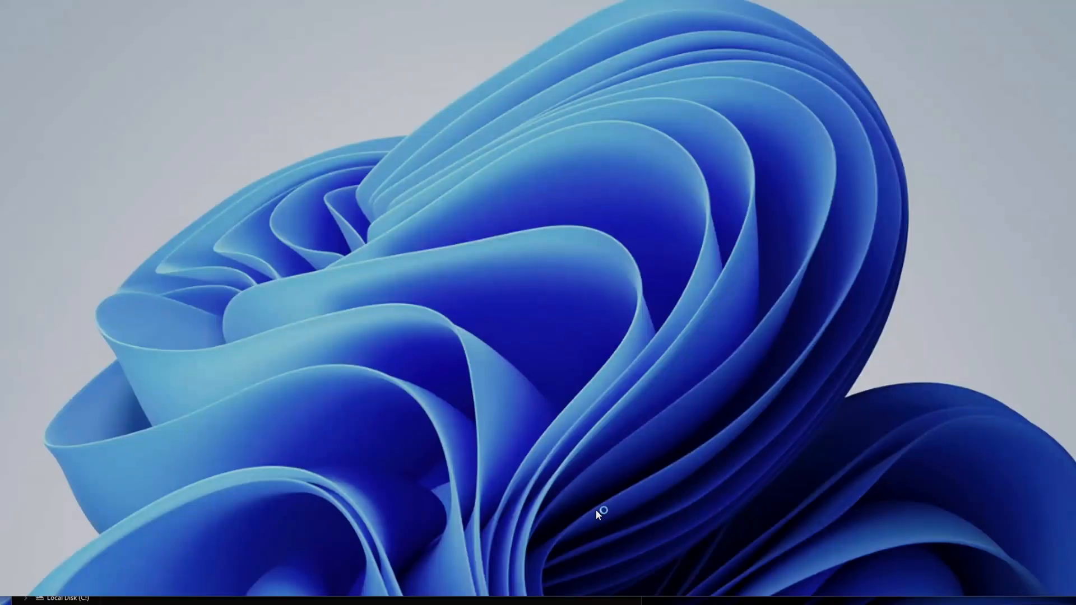
{"action": "mouse_move", "coordinate": [624, 590]}
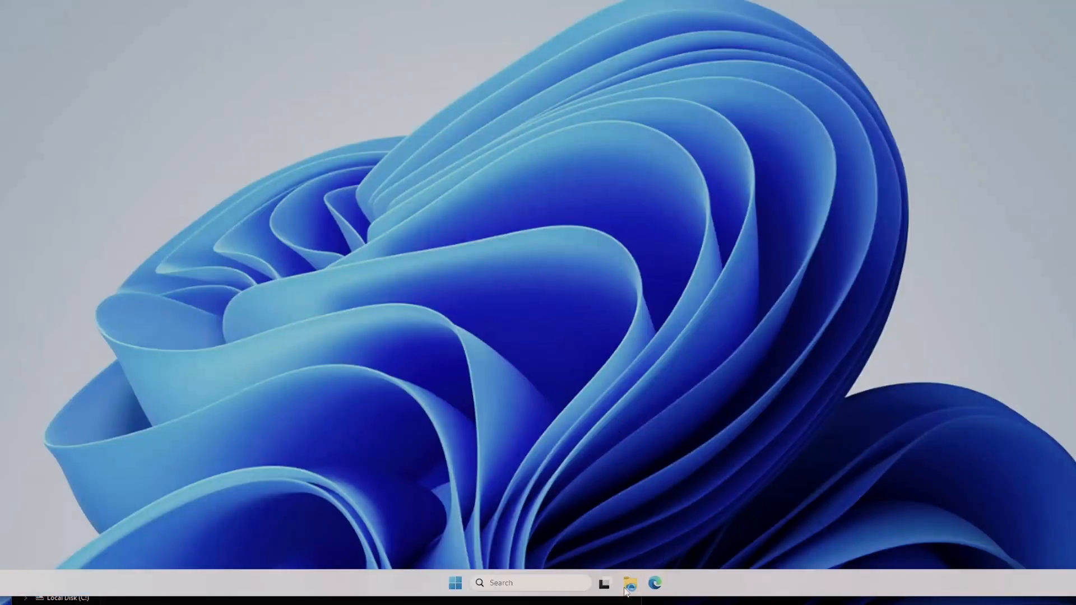
{"action": "left_click", "coordinate": [629, 583]}
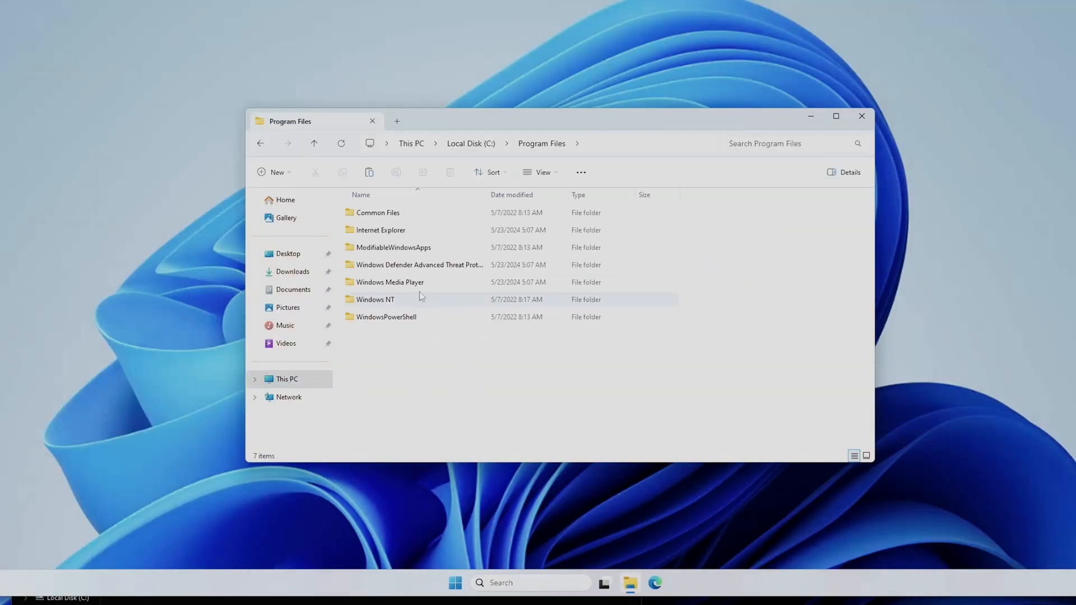
{"action": "mouse_move", "coordinate": [586, 179]}
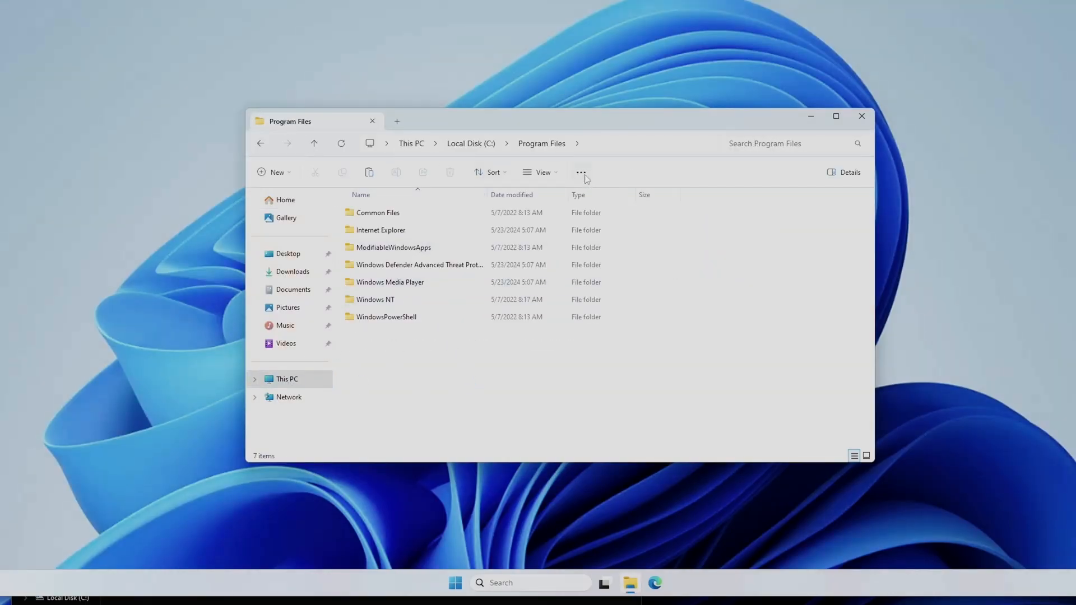
{"action": "mouse_move", "coordinate": [544, 298]}
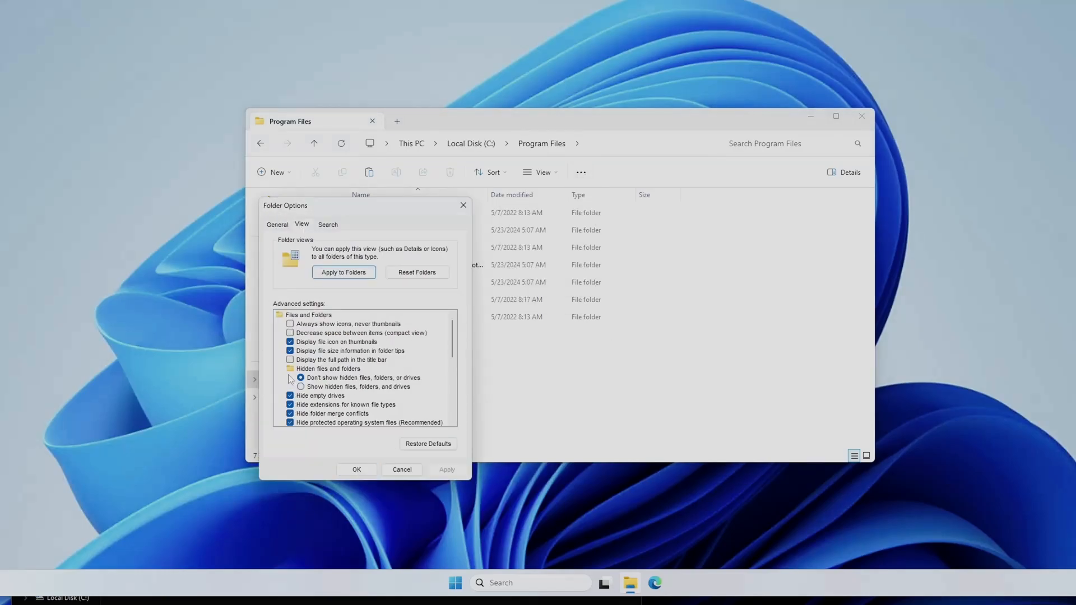
{"action": "left_click", "coordinate": [290, 404]}
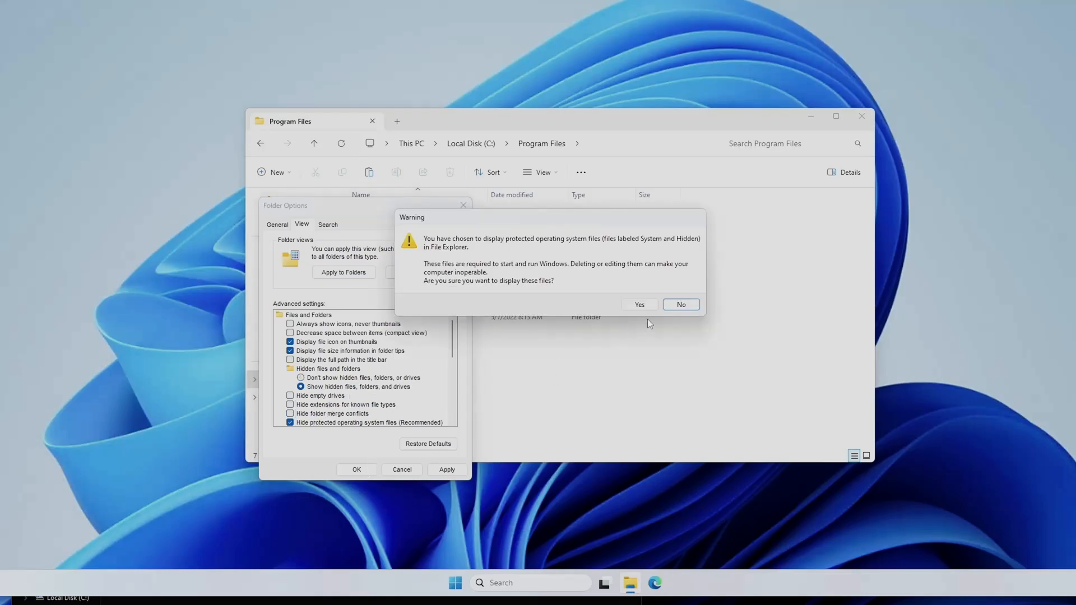
{"action": "left_click", "coordinate": [639, 304]}
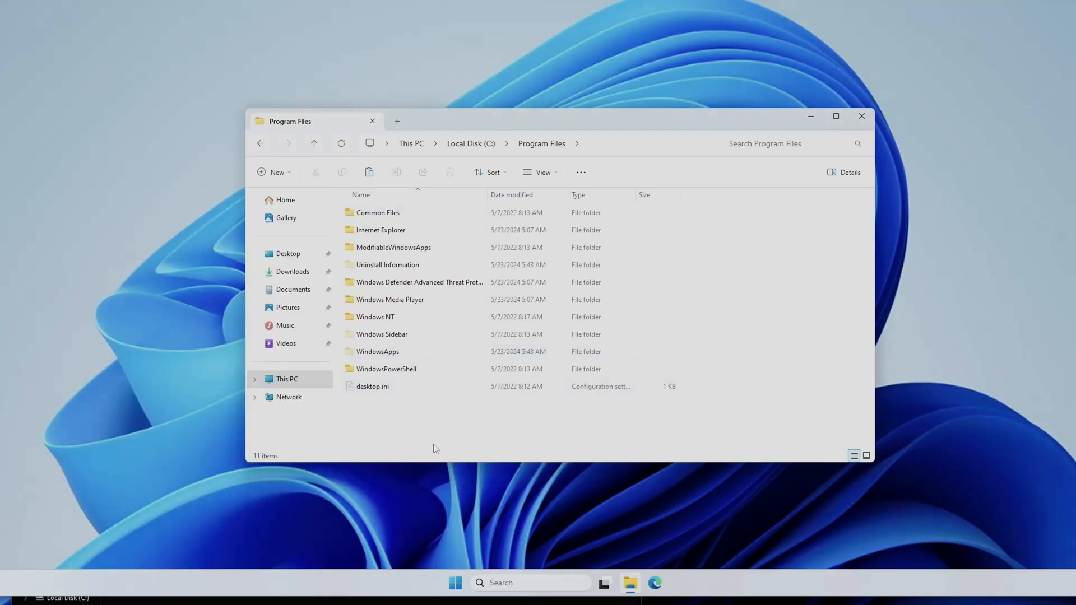
- Browse into the WindowsApps folder and select the Microsoft.VCLibs framework package folder
{"action": "double_click", "coordinate": [378, 351]}
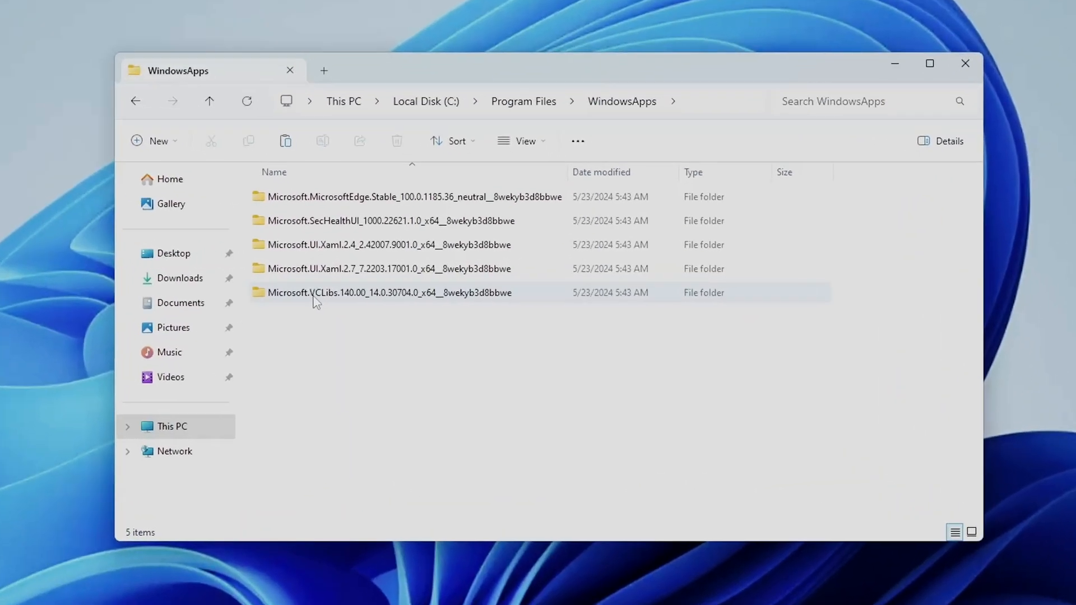
{"action": "mouse_move", "coordinate": [310, 295]}
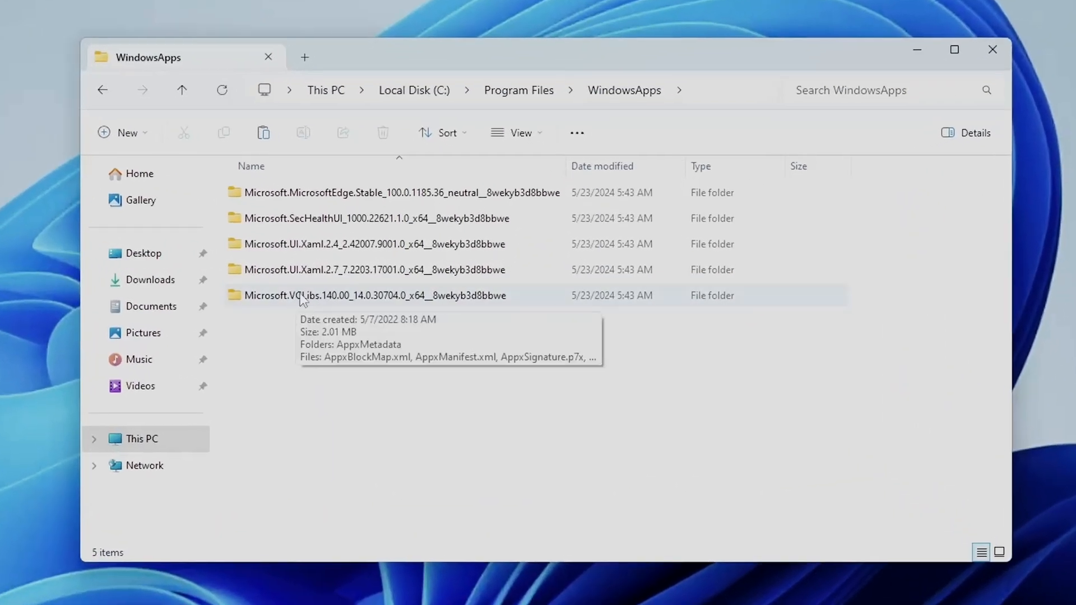
{"action": "mouse_move", "coordinate": [399, 307]}
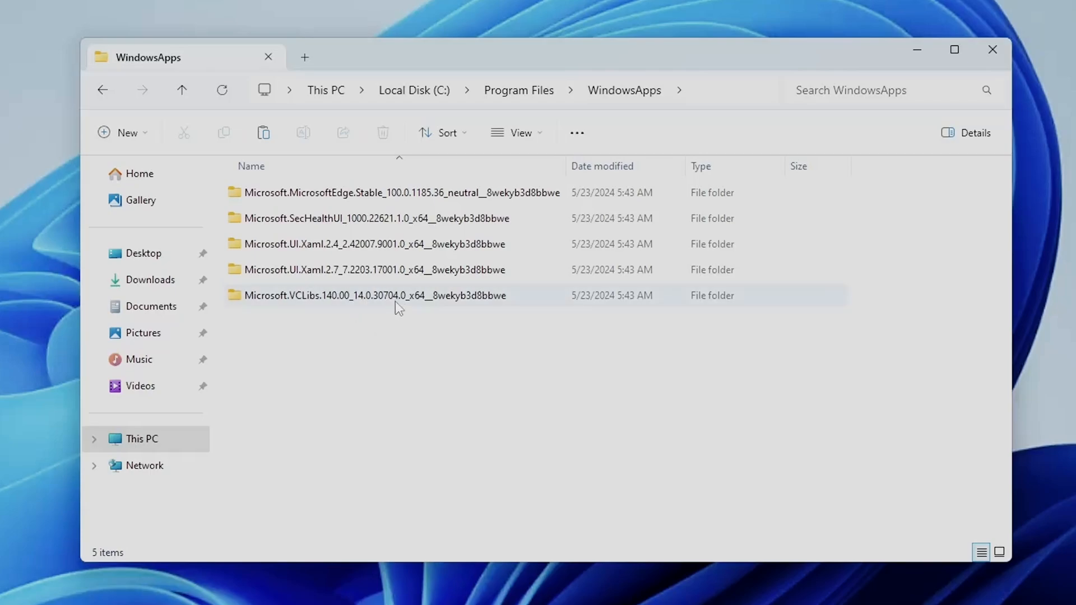
{"action": "left_click", "coordinate": [374, 295]}
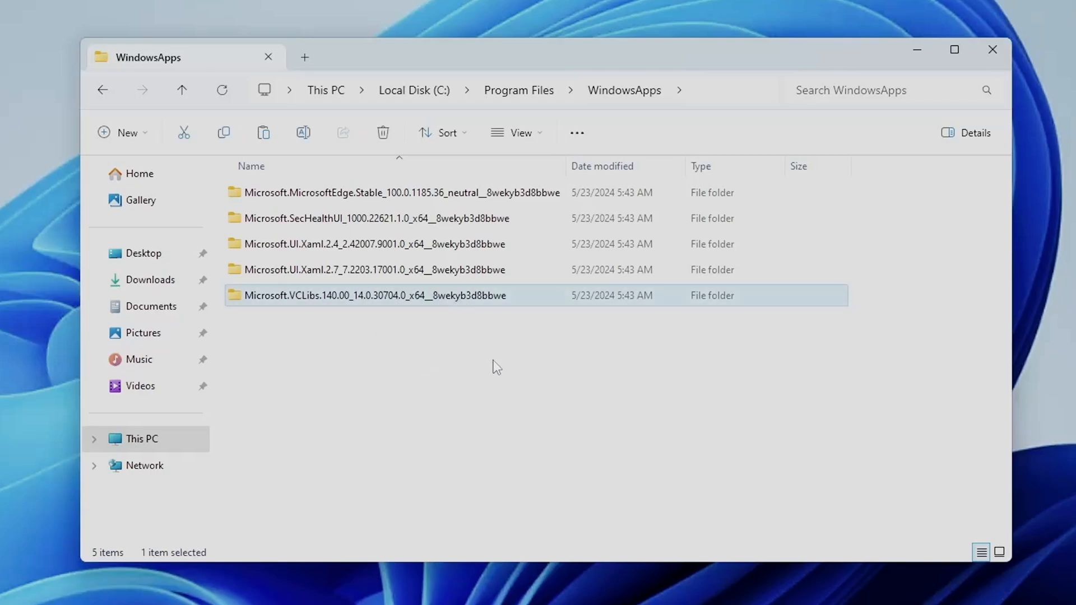